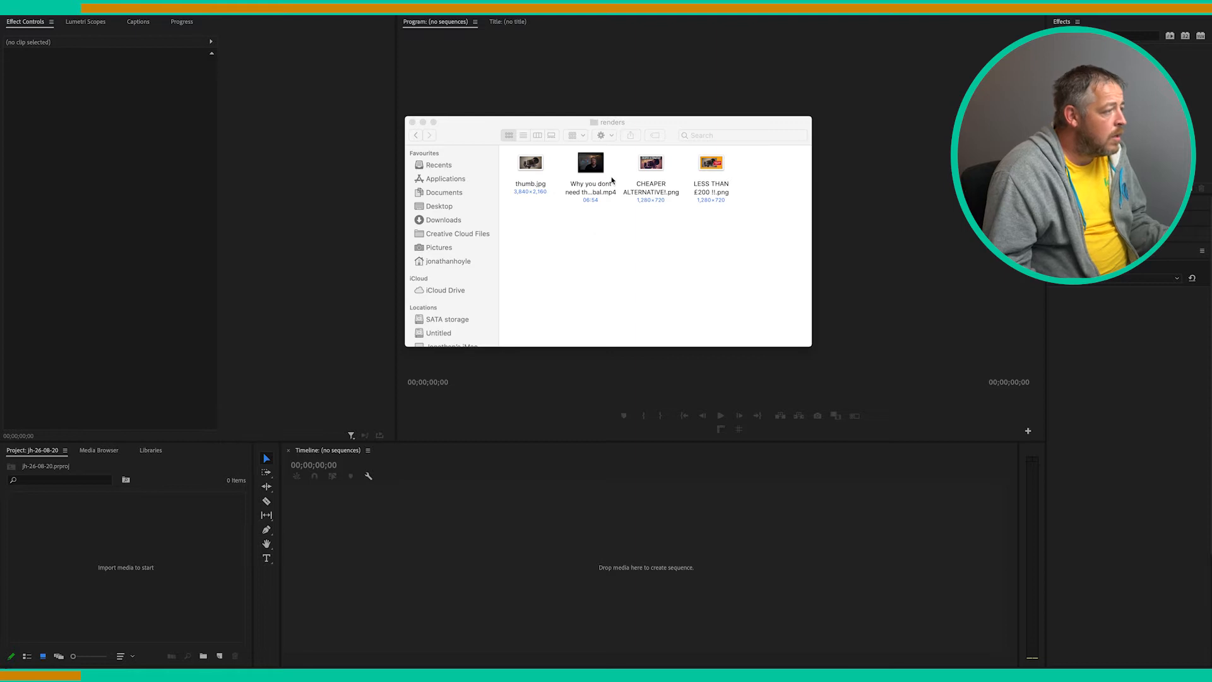
mouse_move(591, 163)
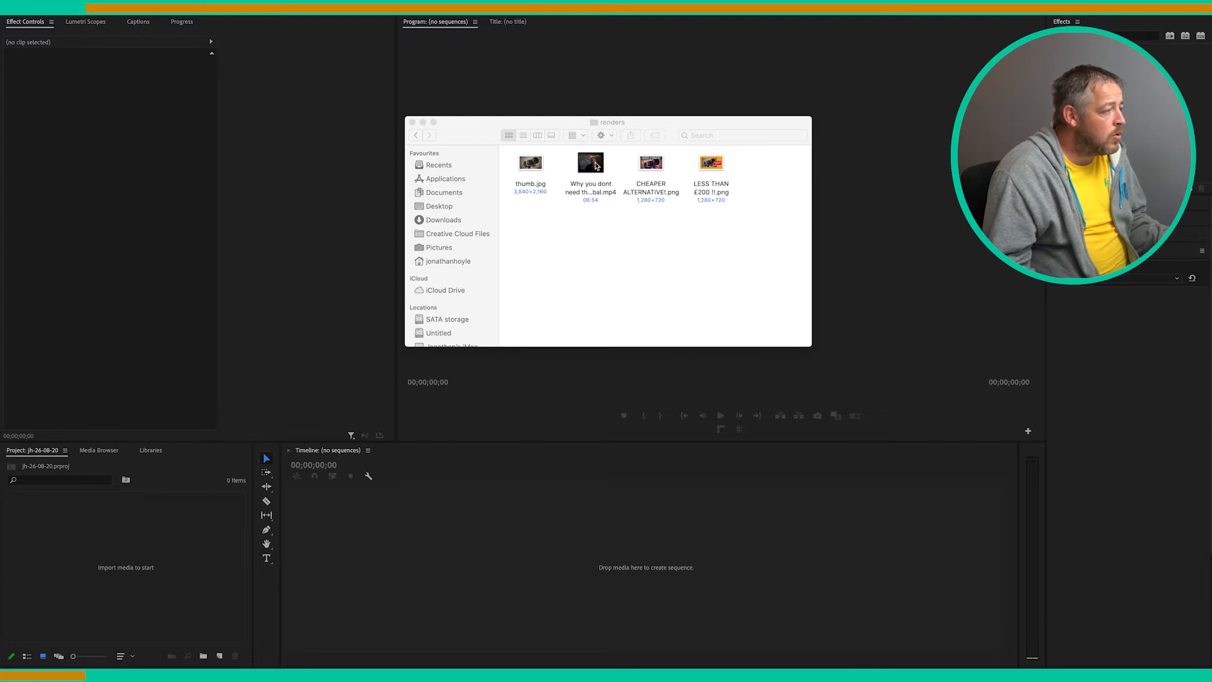
Import the talking-head mp4 from the renders folder into the Project panel
left_click(590, 163)
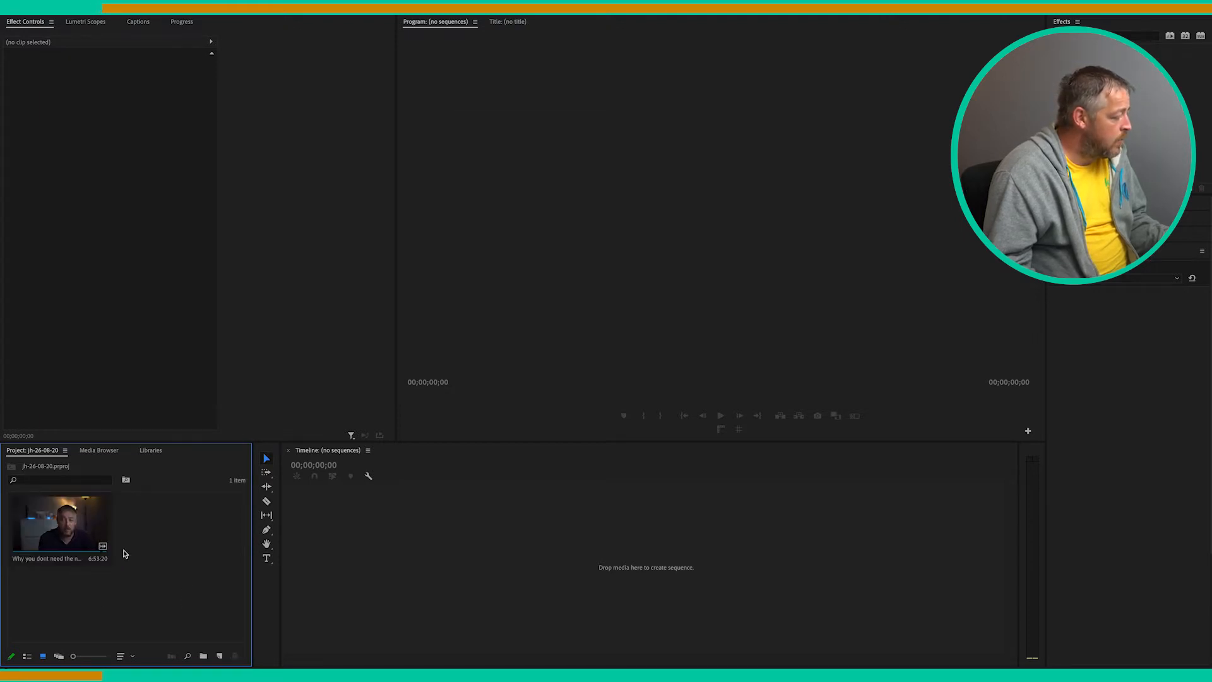
Start a new sequence from the Project panel's New Item list
left_click(220, 655)
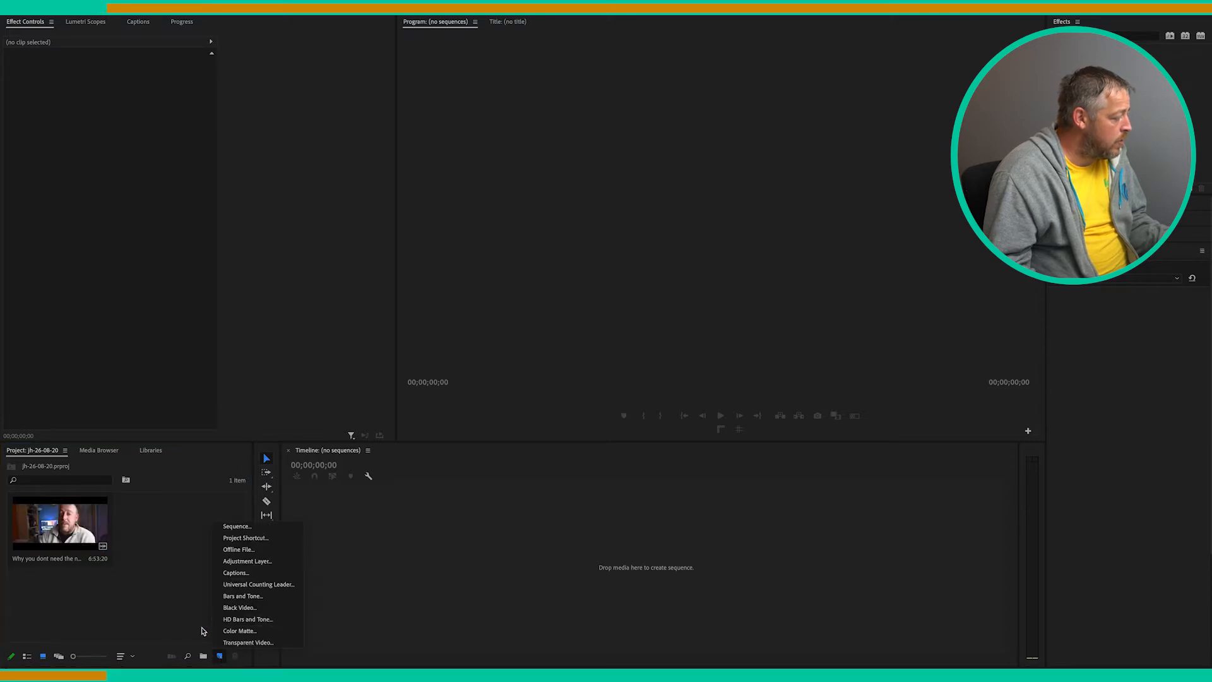
left_click(219, 657)
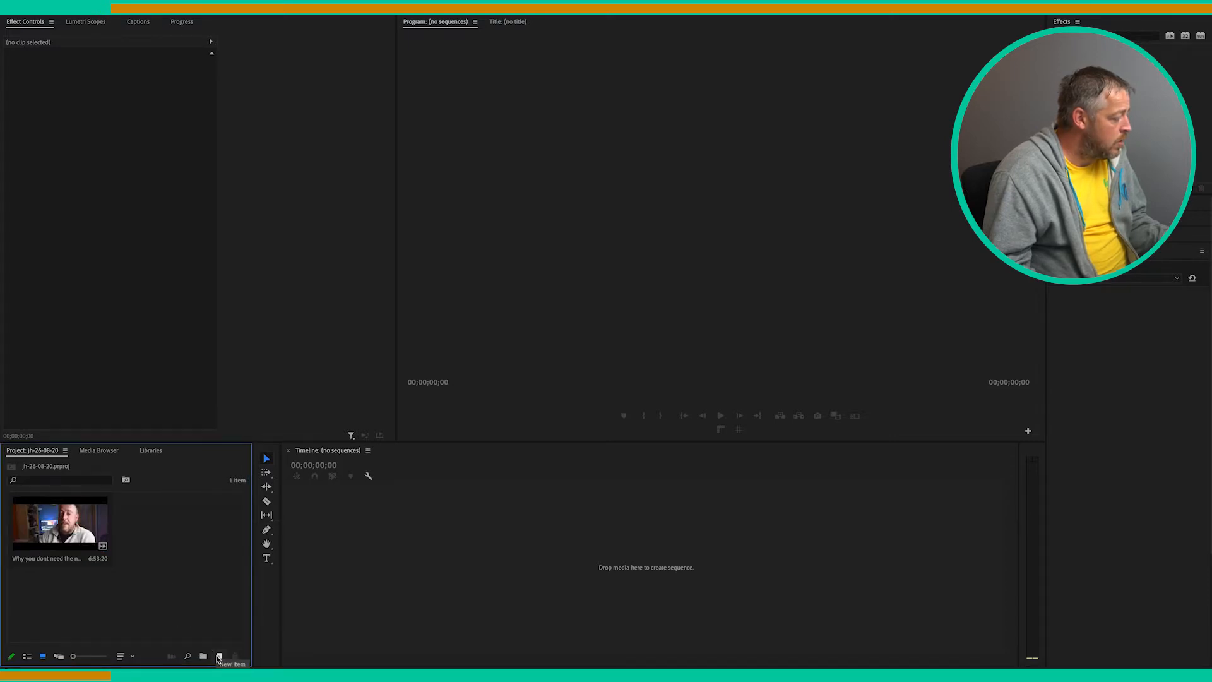
left_click(220, 657)
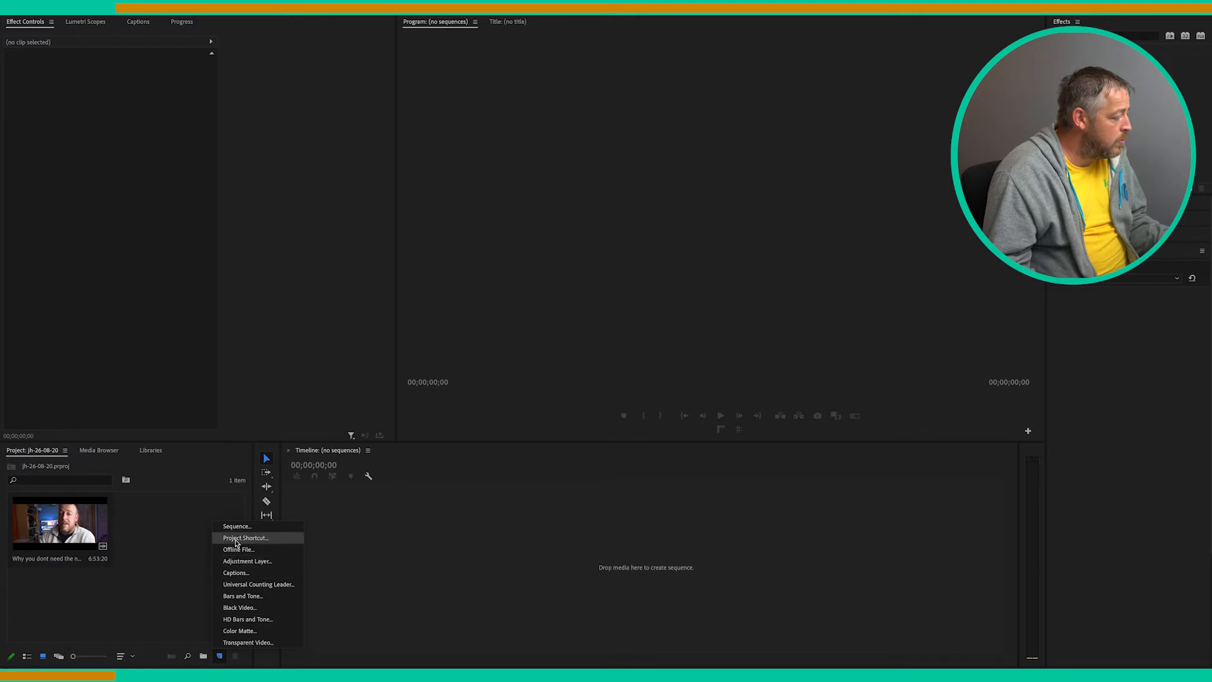
left_click(235, 527)
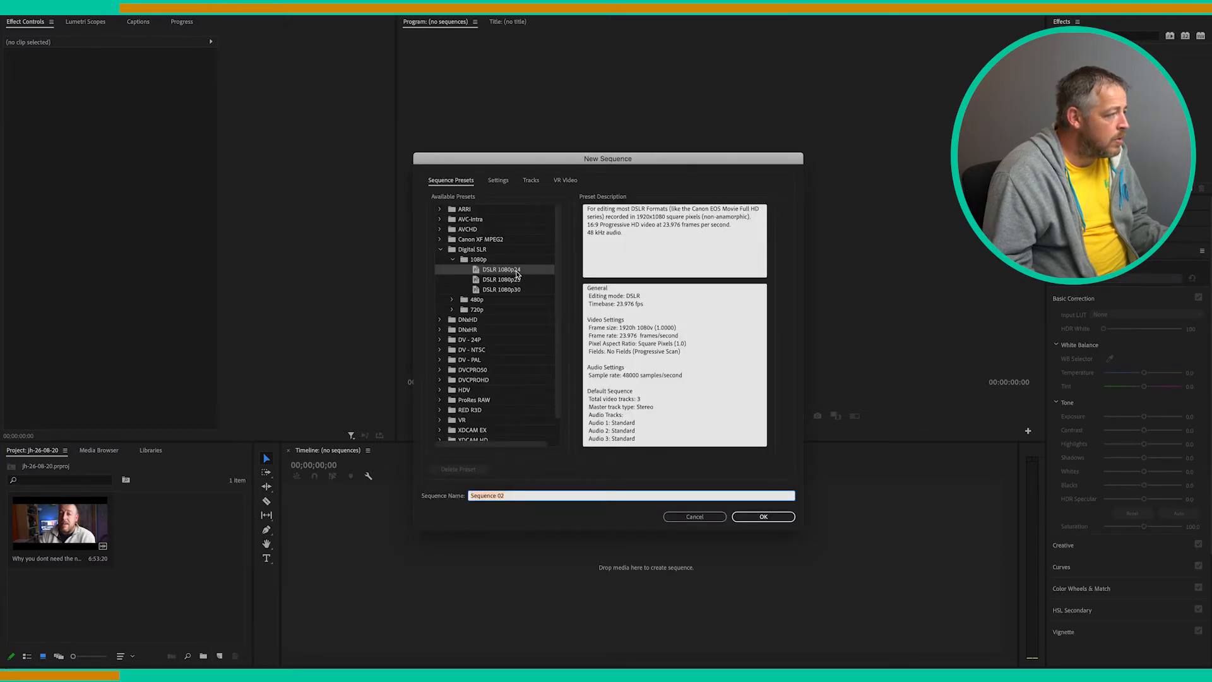
Set the sequence frame size to 1080 by 1080 and create it
left_click(498, 181)
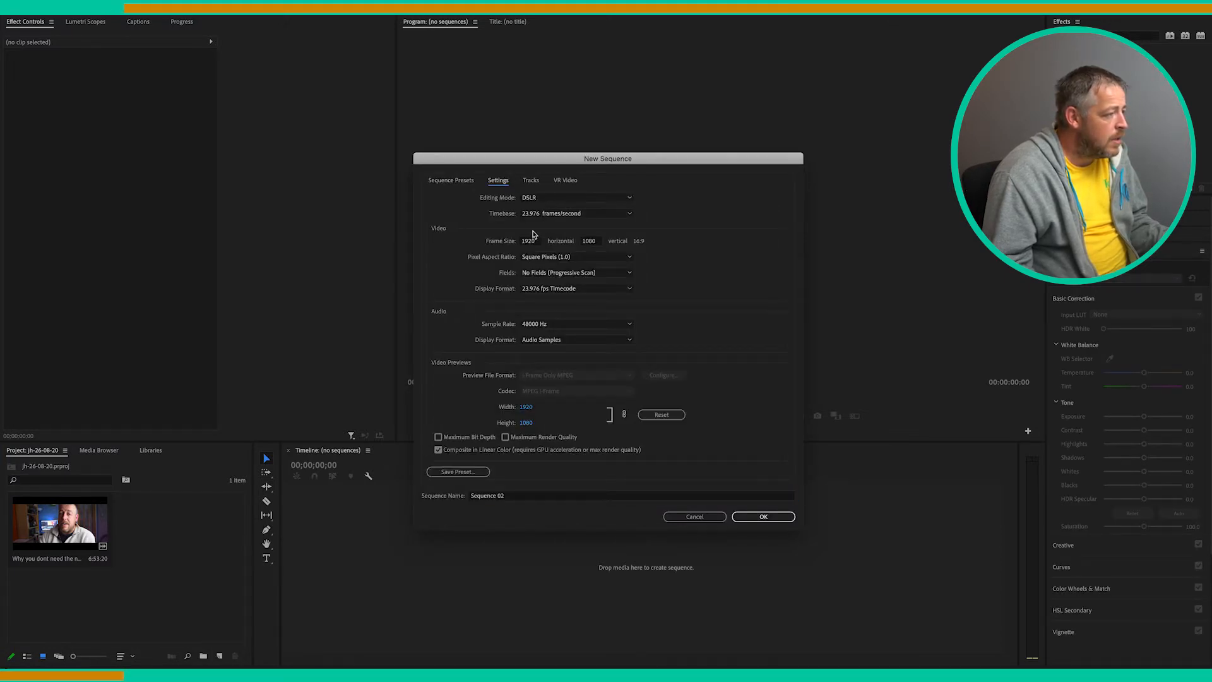
left_click(528, 240)
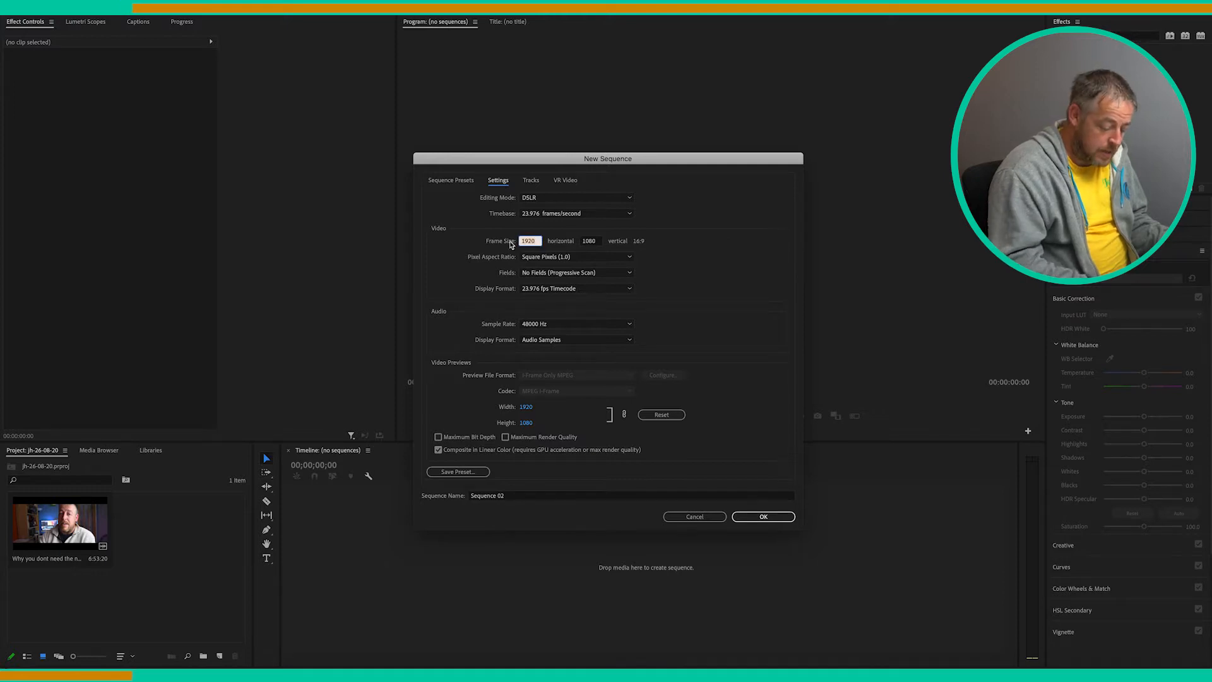
type("1080")
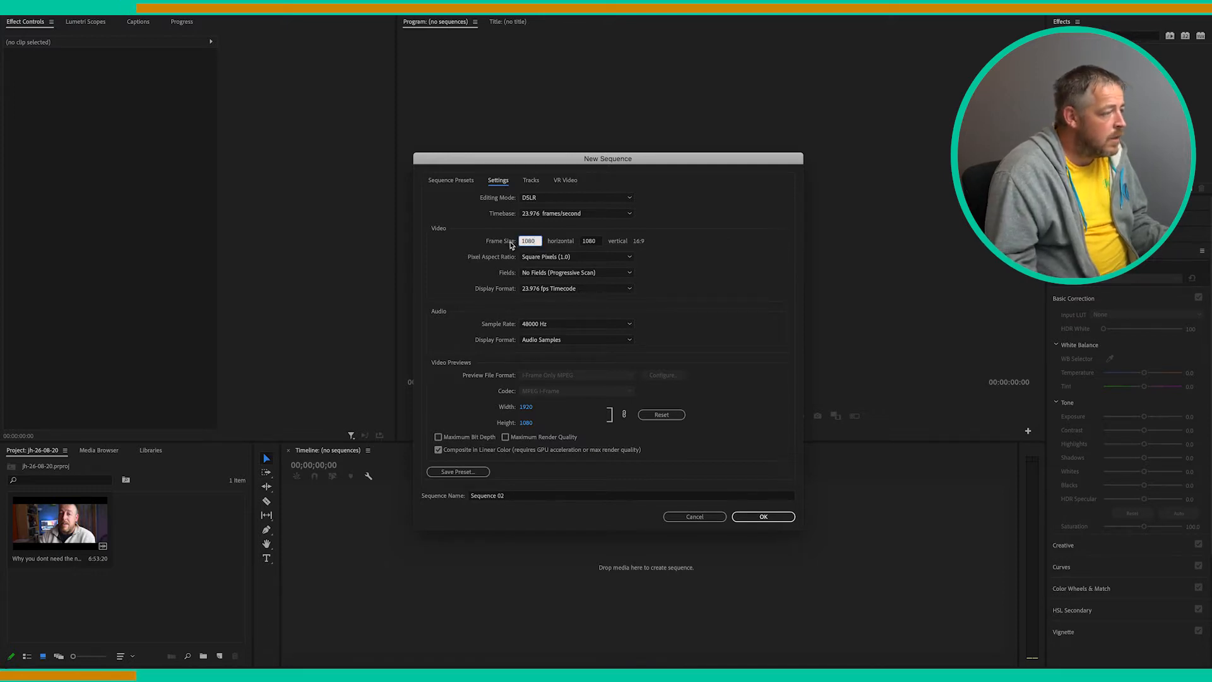
type("1080")
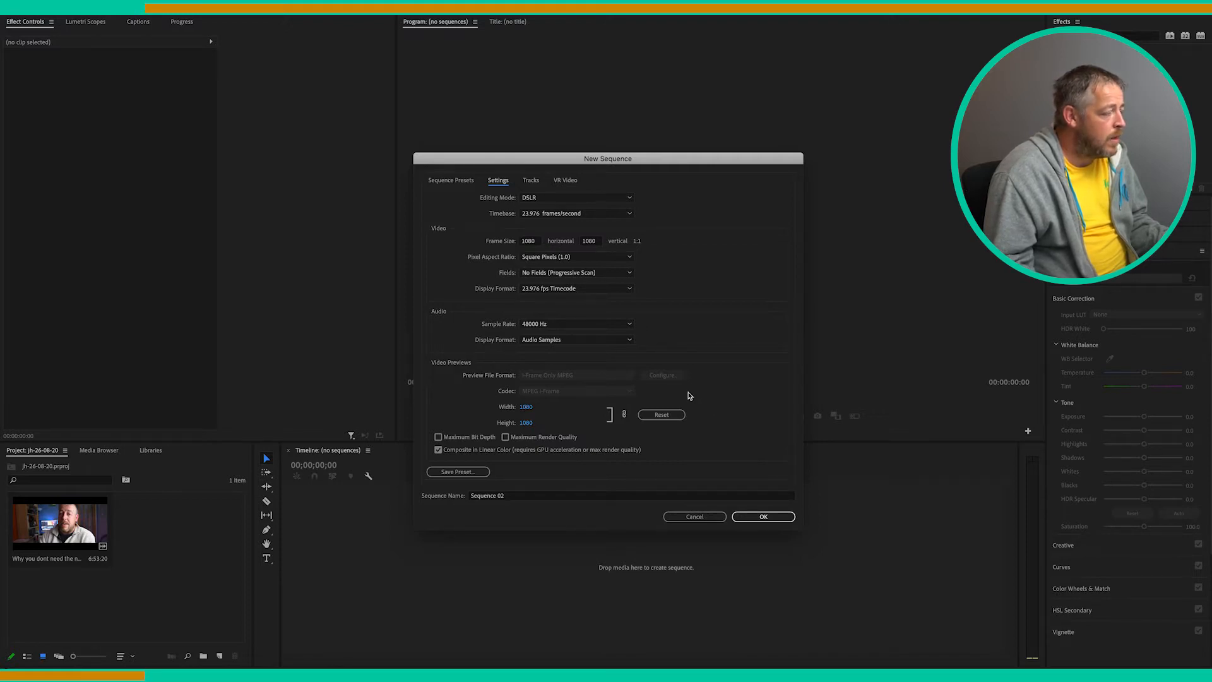
mouse_move(501, 364)
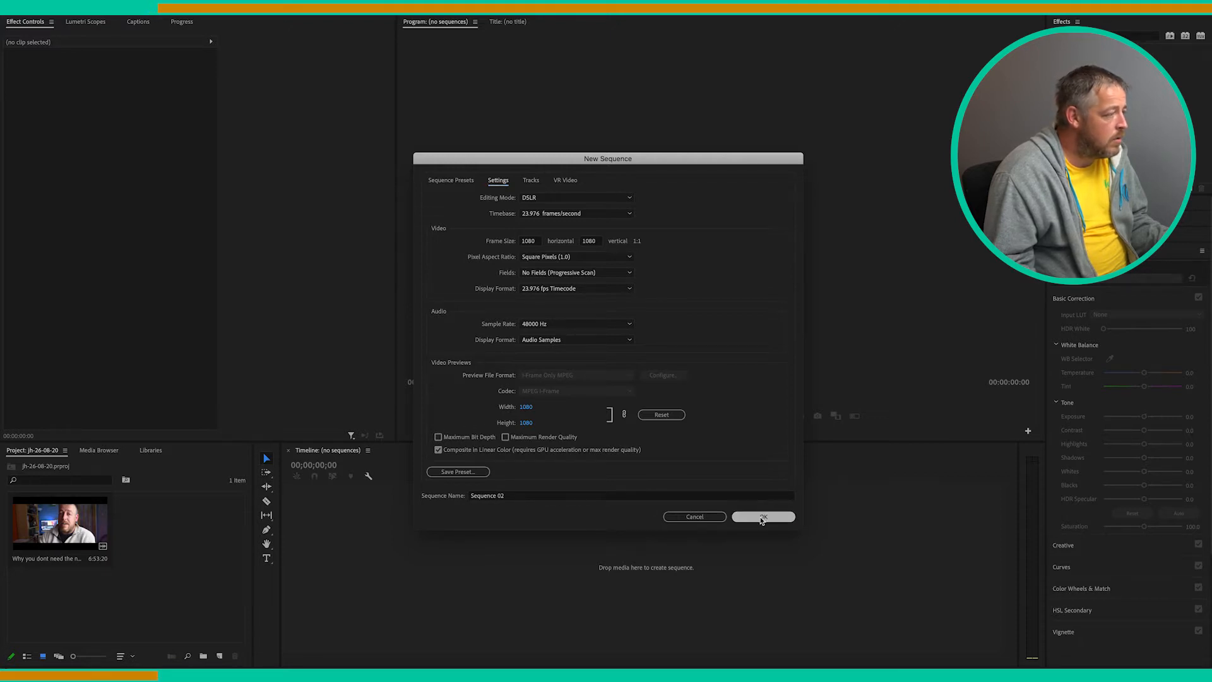
left_click(762, 516)
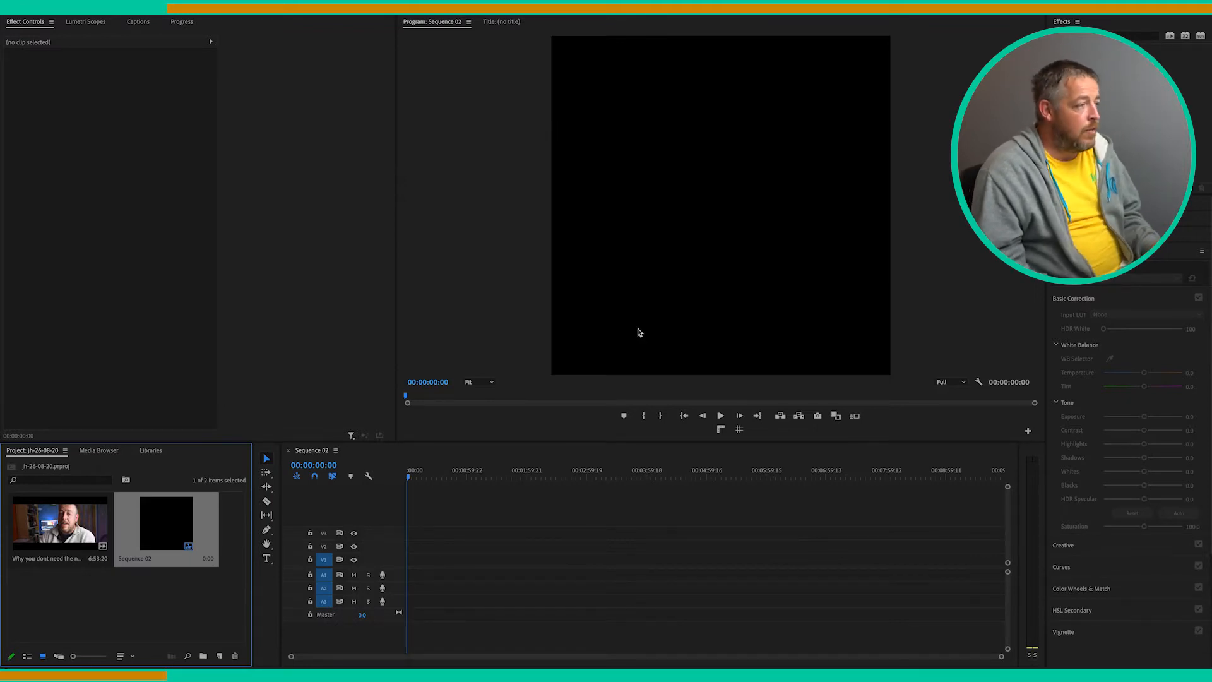
mouse_move(532, 395)
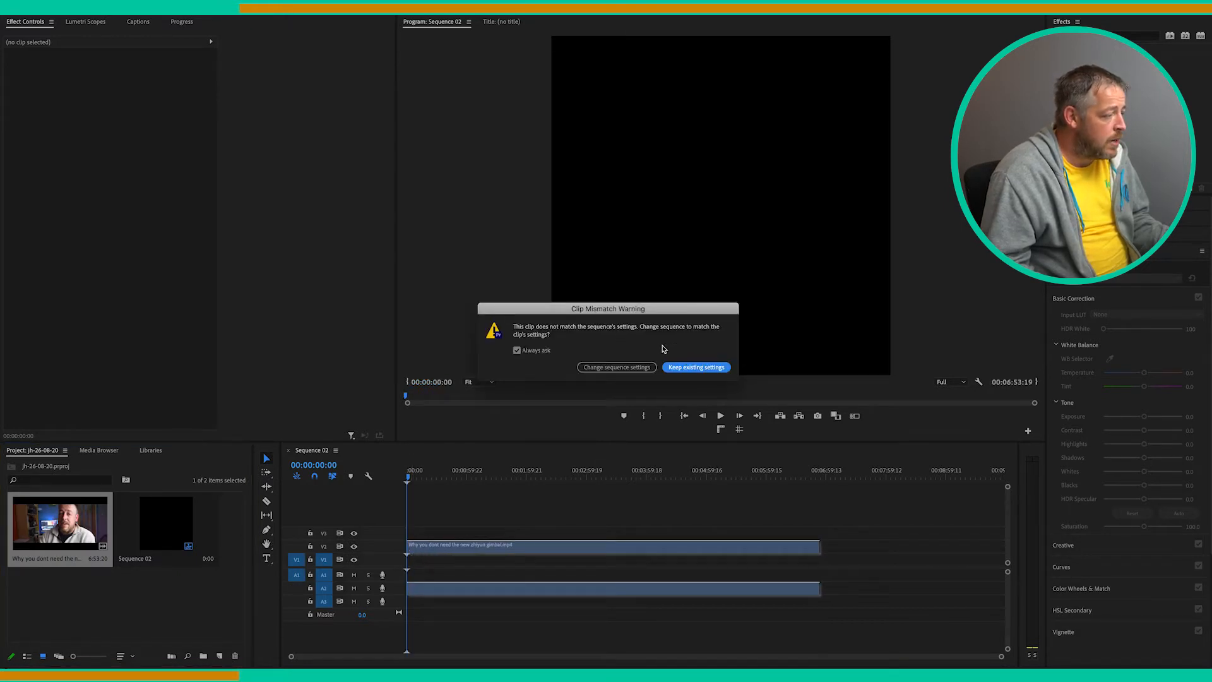
Keep the existing square settings and scale the talking-head clip to 57
left_click(694, 367)
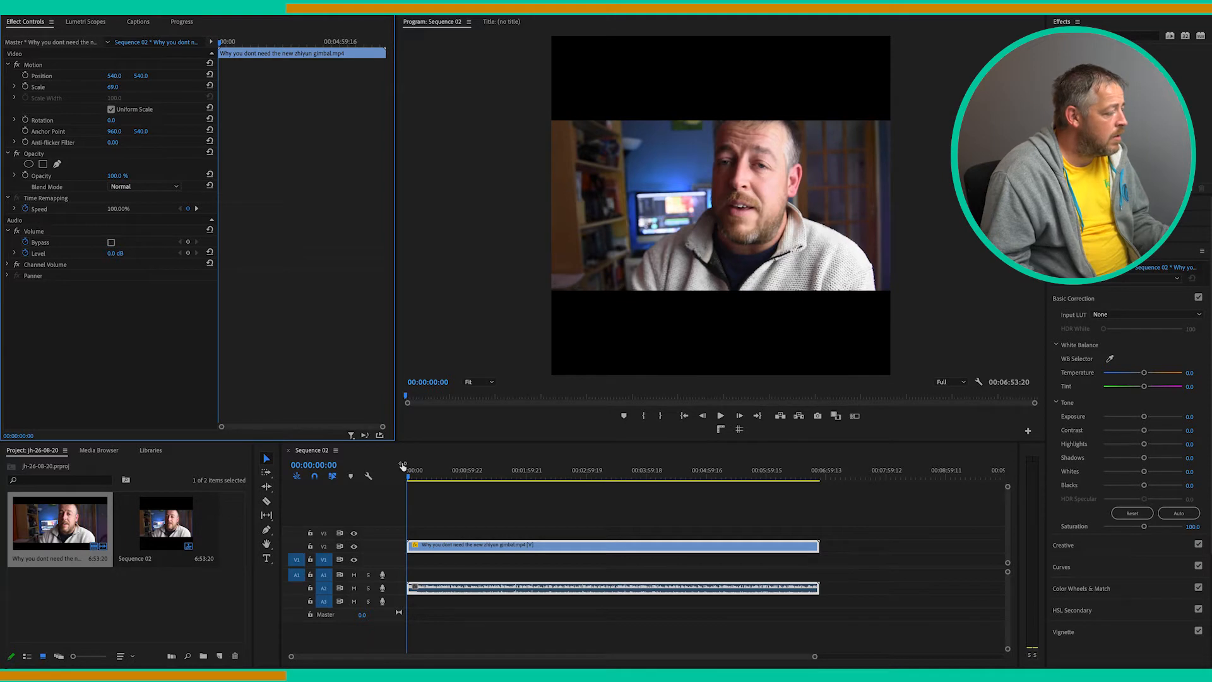
left_click(471, 476)
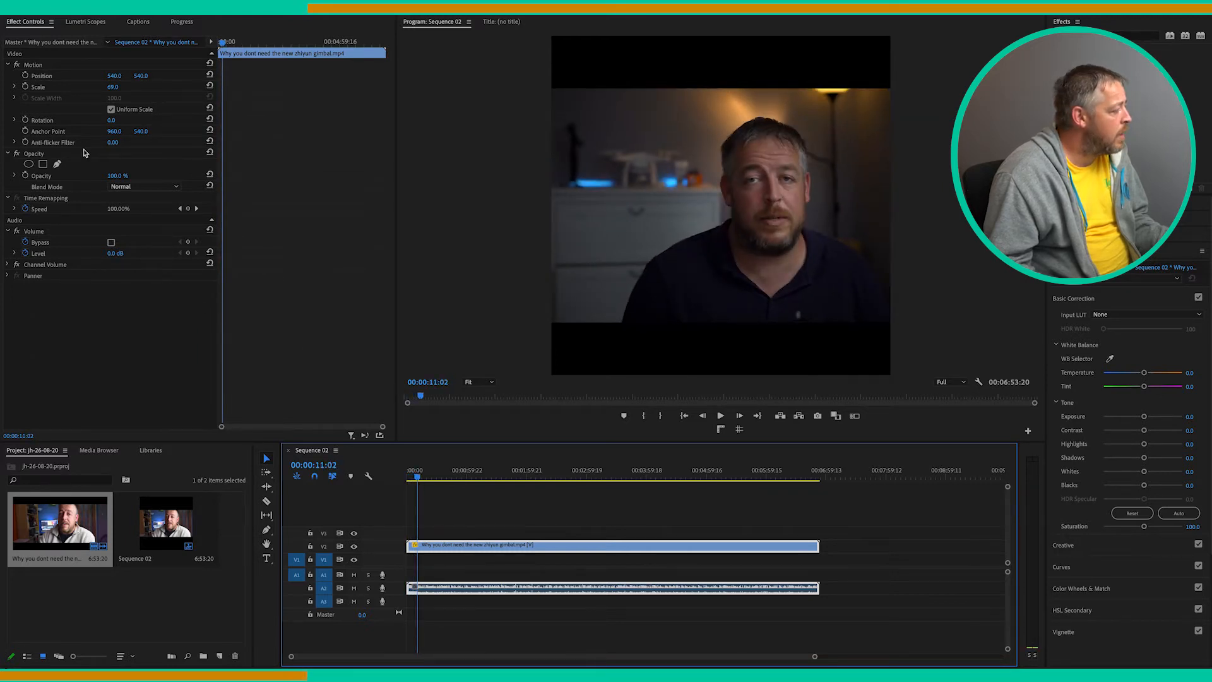
left_click(448, 474)
type("56")
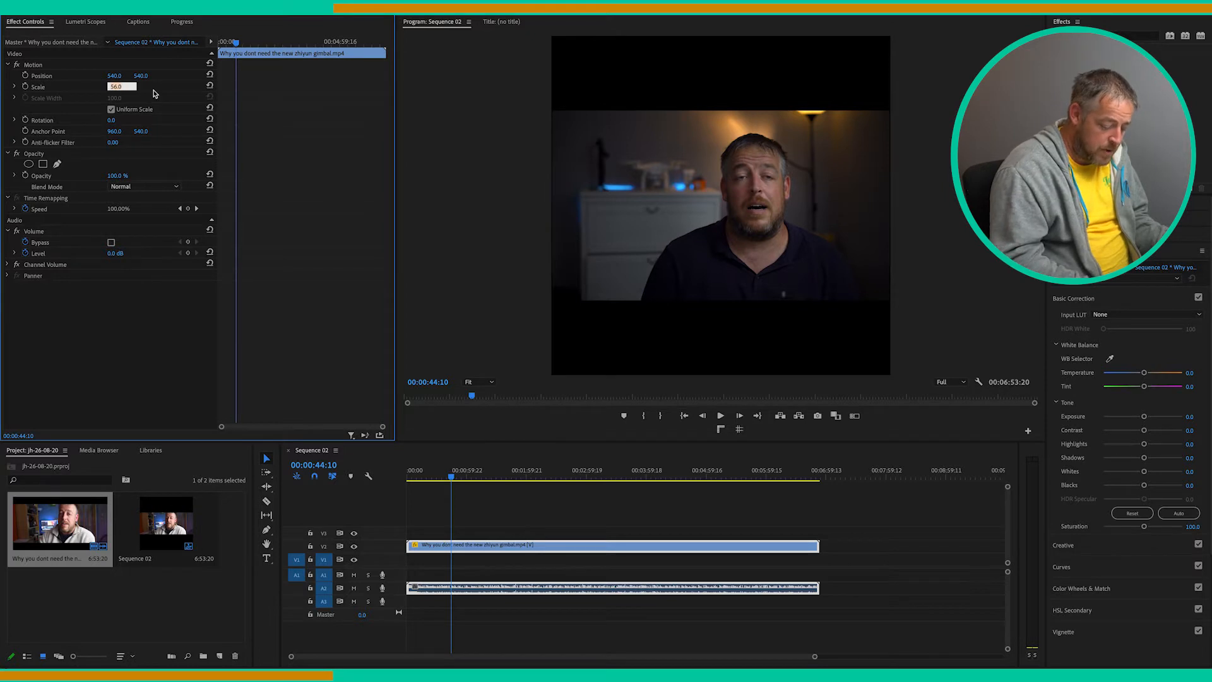
type("57.0")
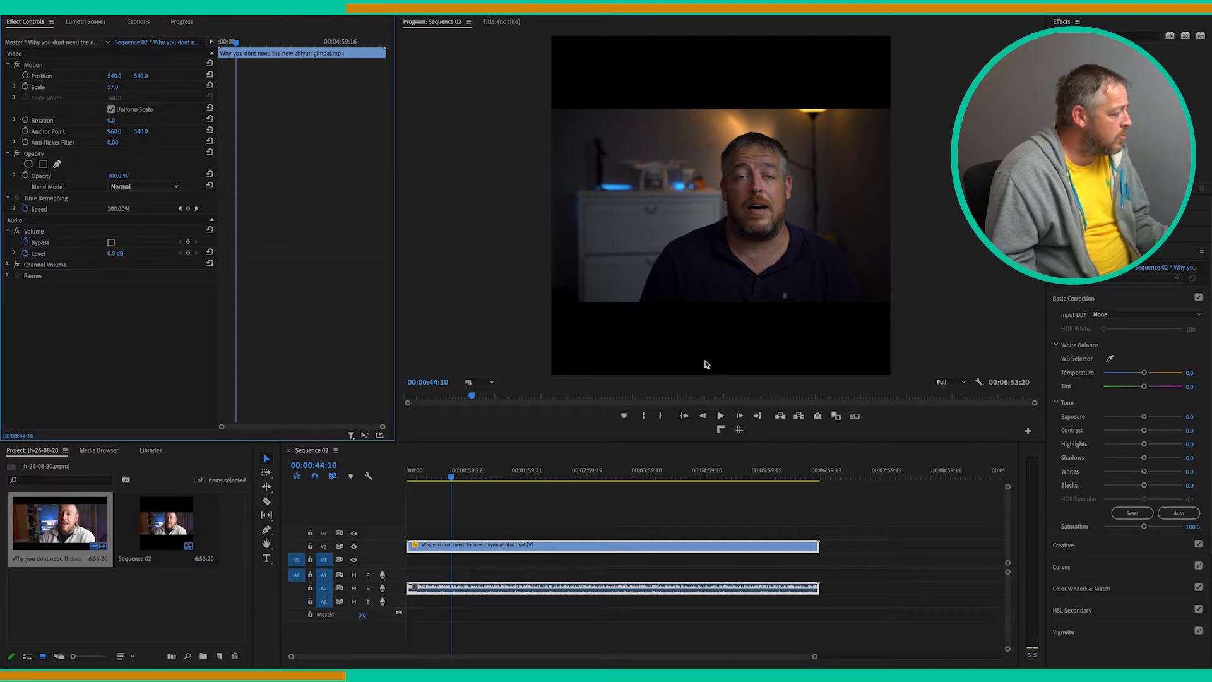
Make a 1080×1080 colour matte, colour it yellow and name it yellow
left_click(220, 655)
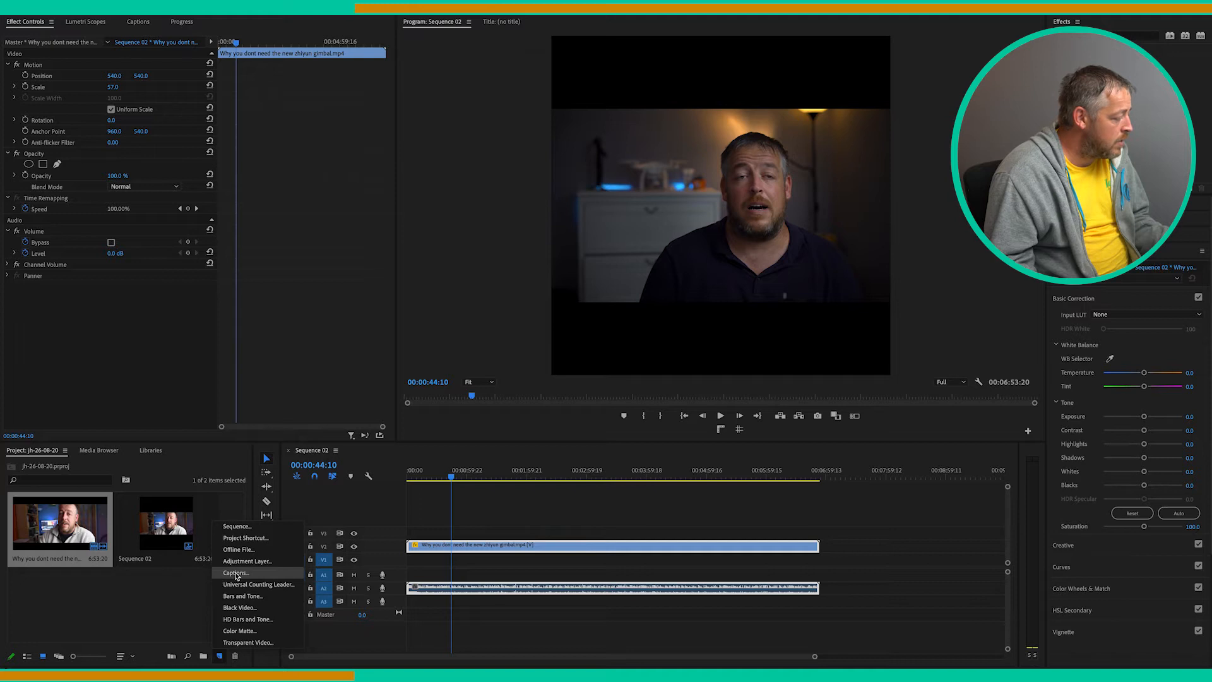
left_click(239, 630)
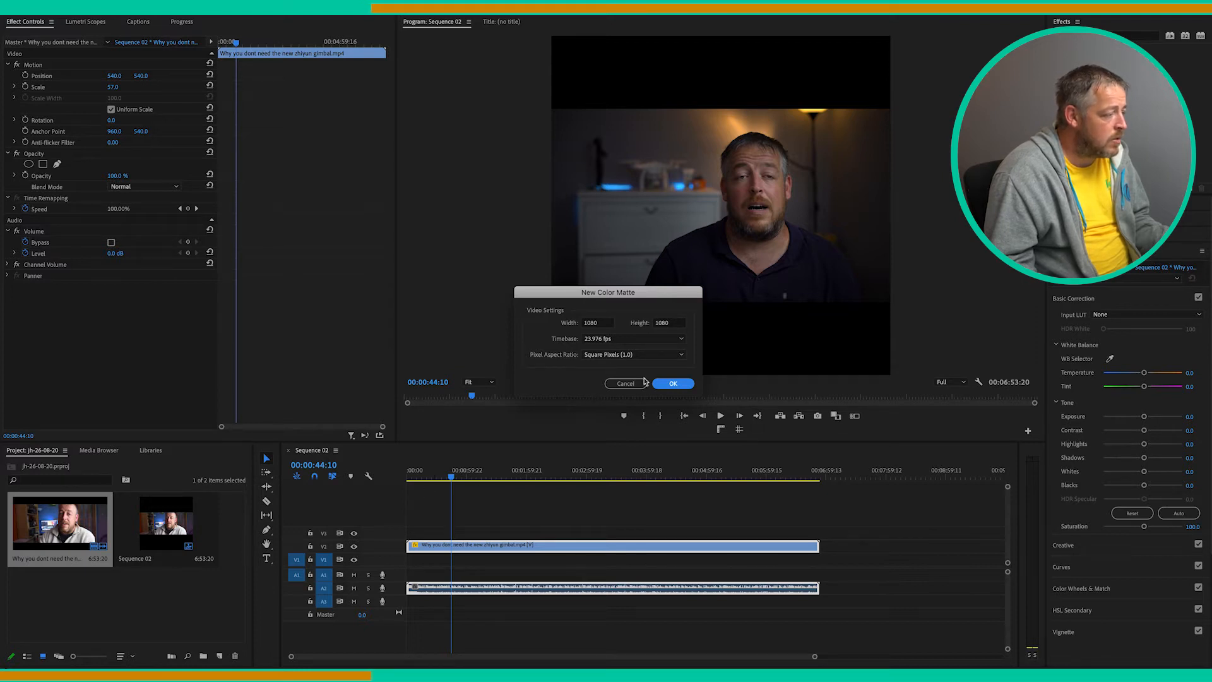
left_click(672, 382)
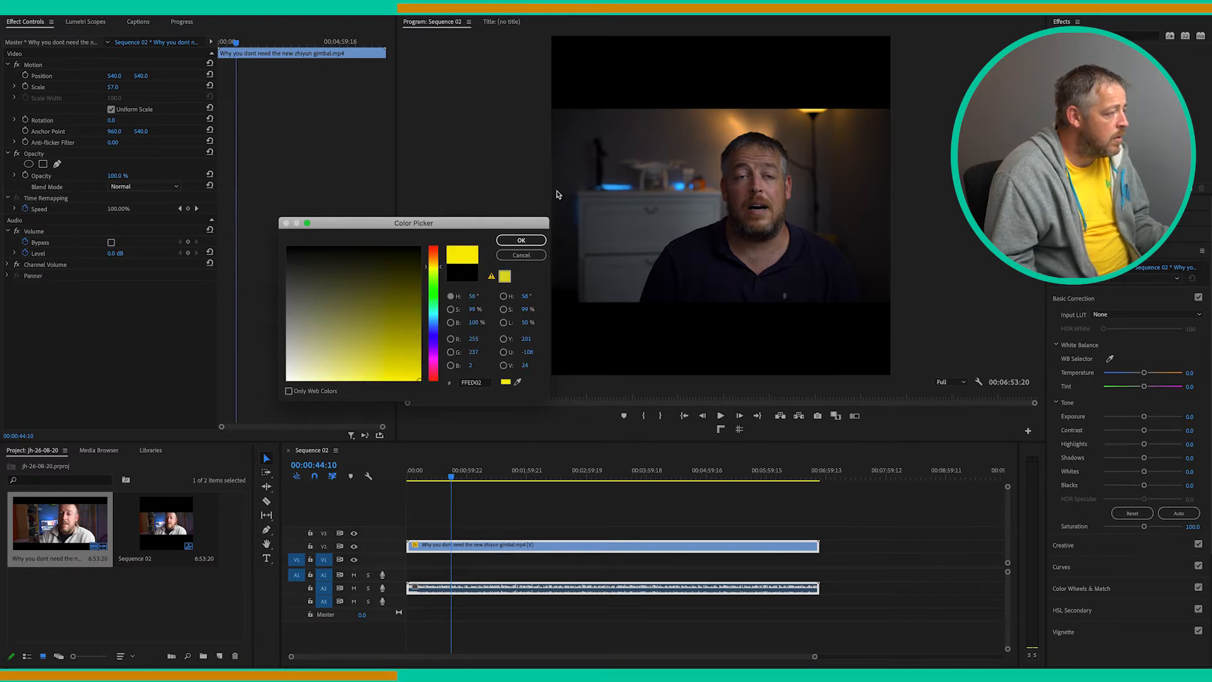
left_click(520, 240)
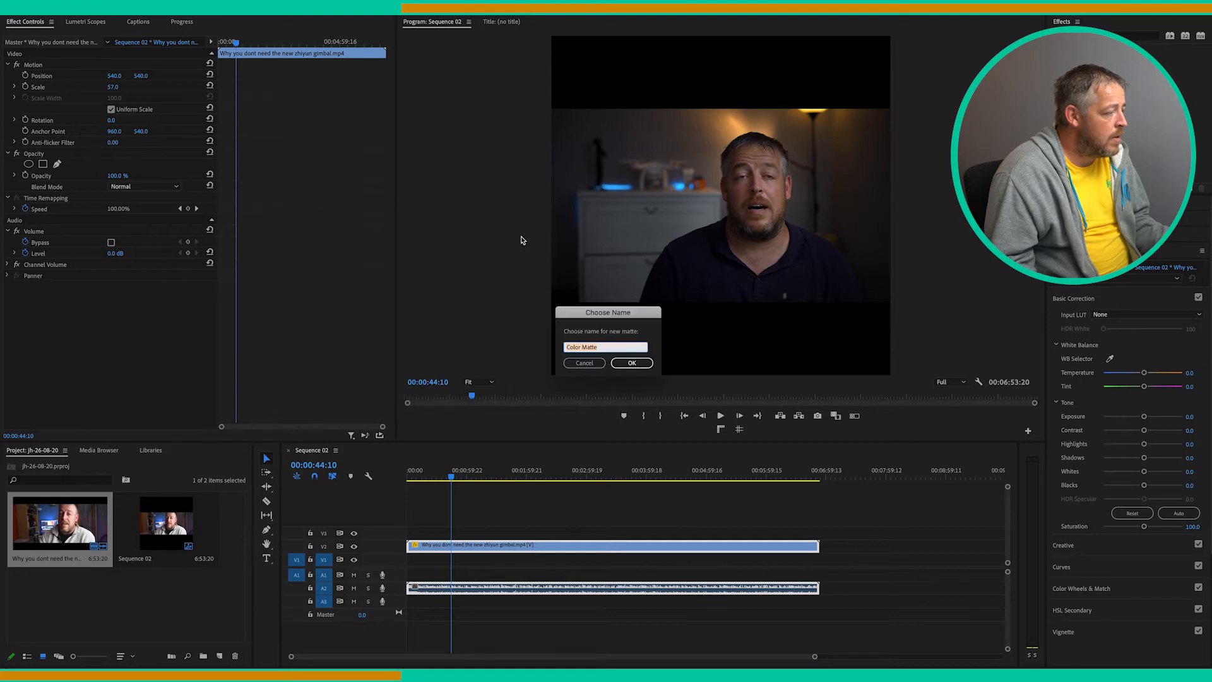
type("yet")
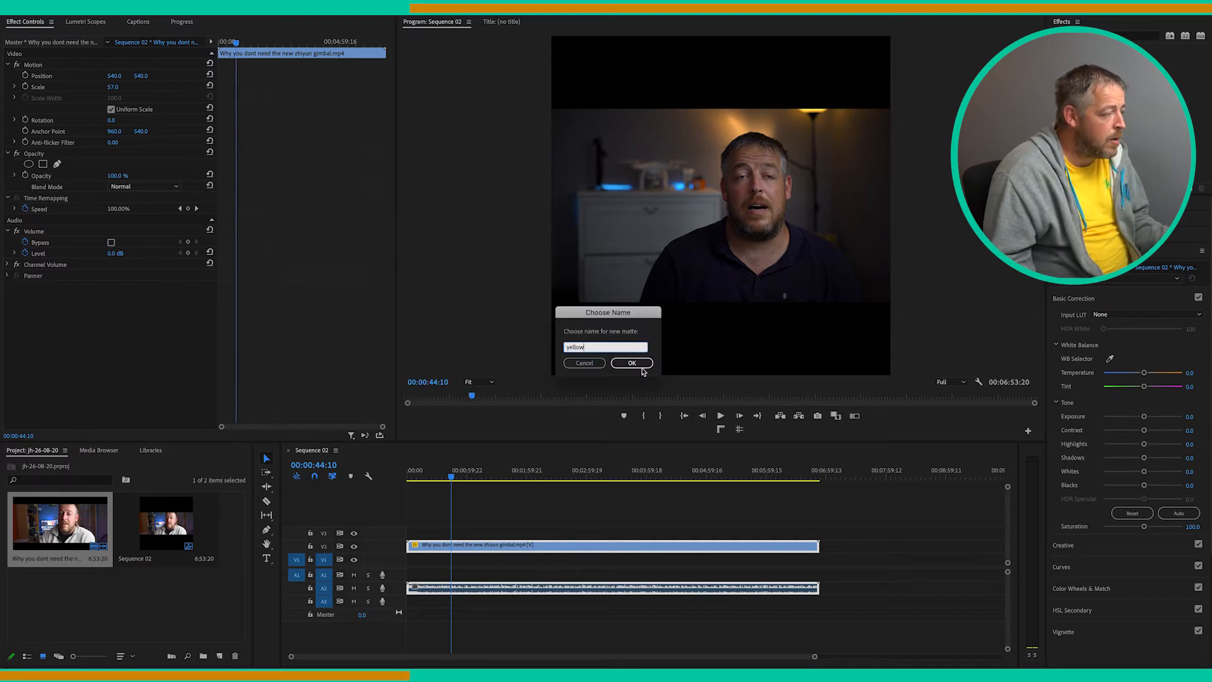
left_click(631, 362)
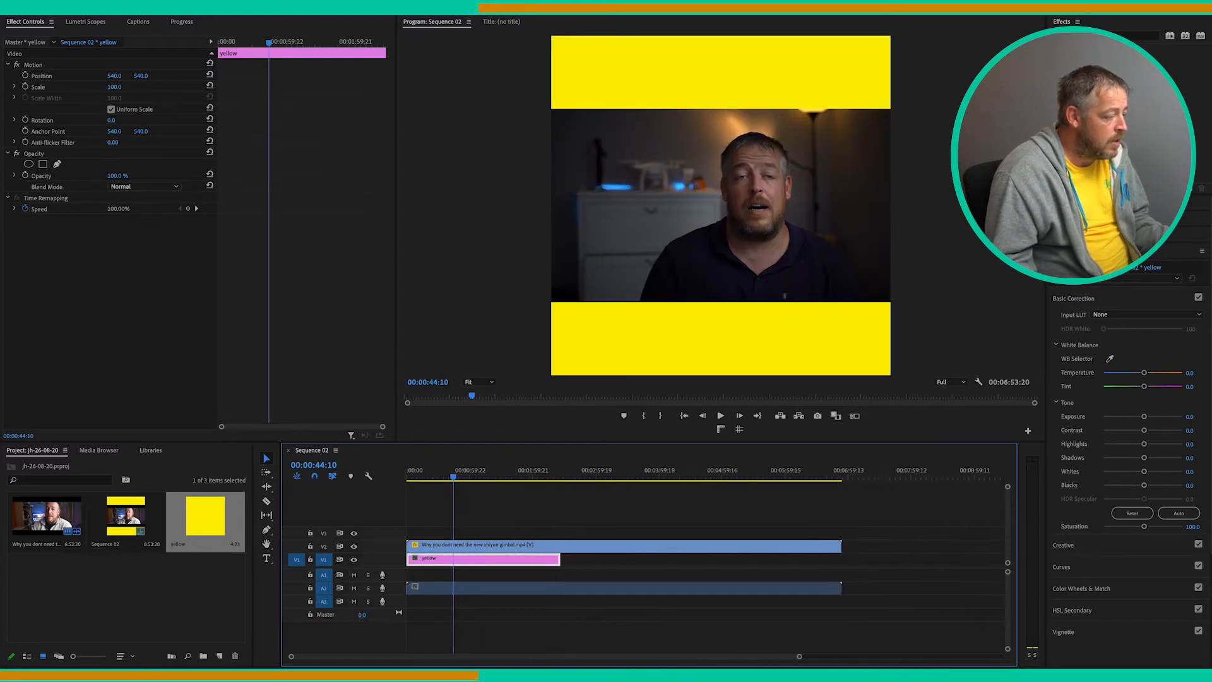
Stretch the yellow matte on V1 to the talking-head clip's full length
left_click_drag(560, 558, 846, 559)
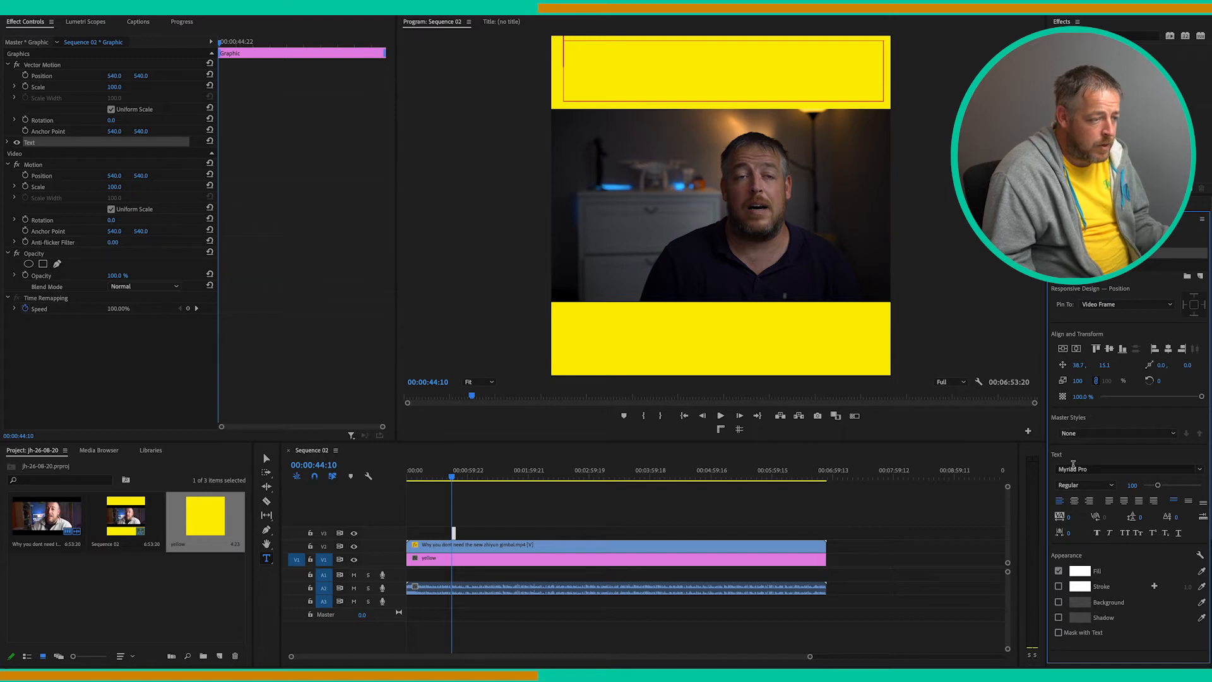
Add a text layer in the top yellow band reading MY INSTAGRAM VIDEO
left_click(1121, 468)
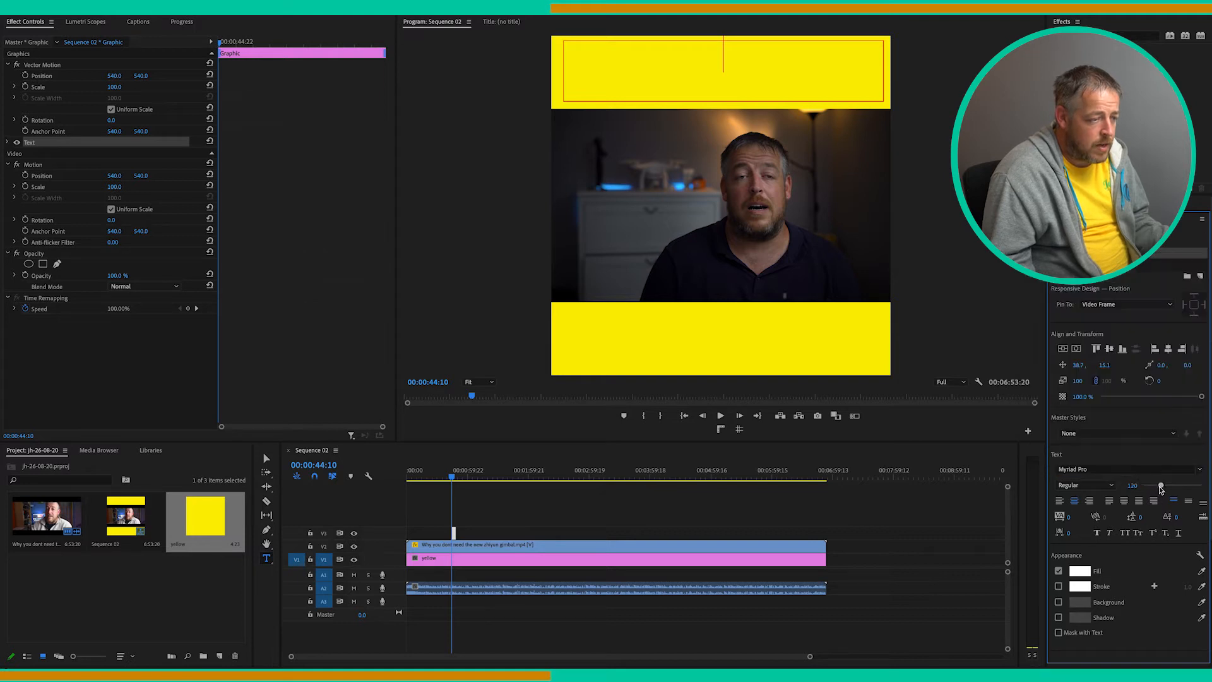
left_click_drag(1159, 485, 1165, 485)
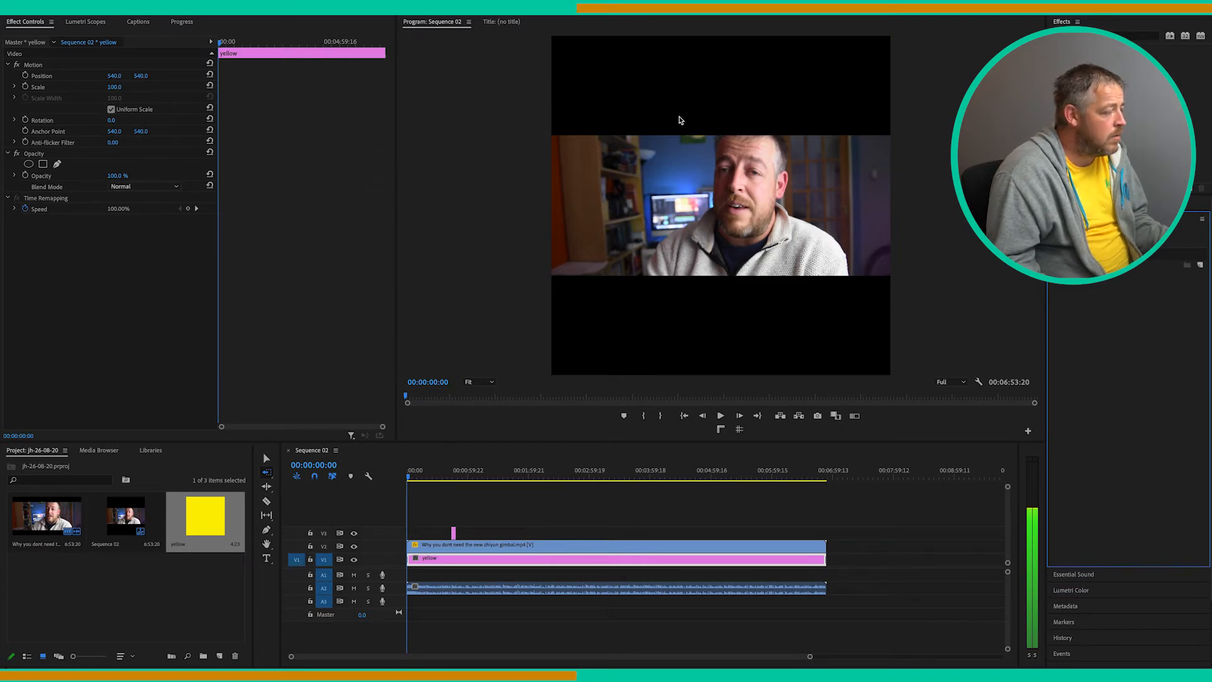
left_click(453, 476)
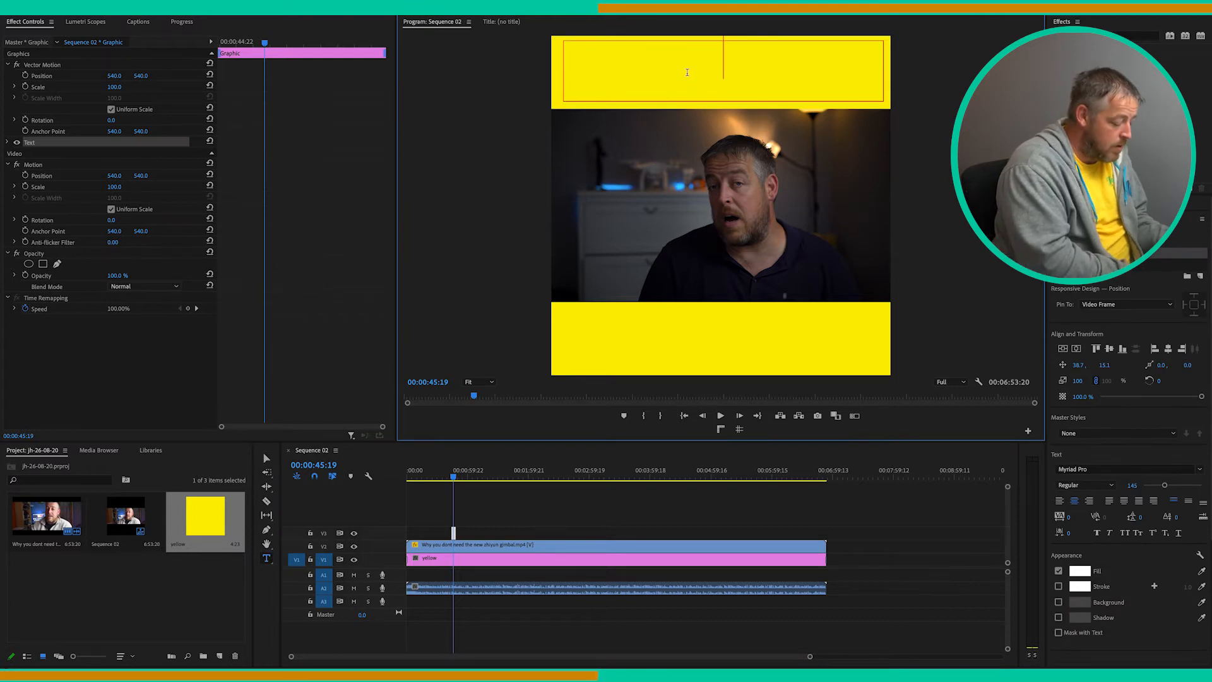
type("MY")
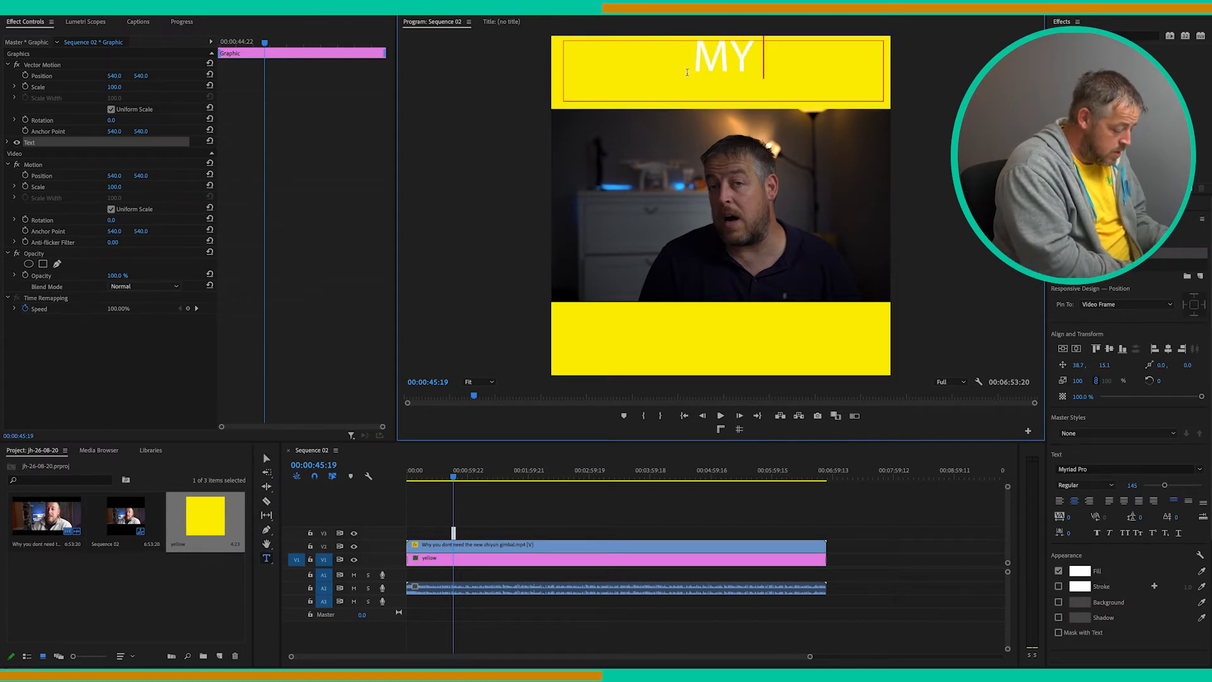
type("INSTAGRAM")
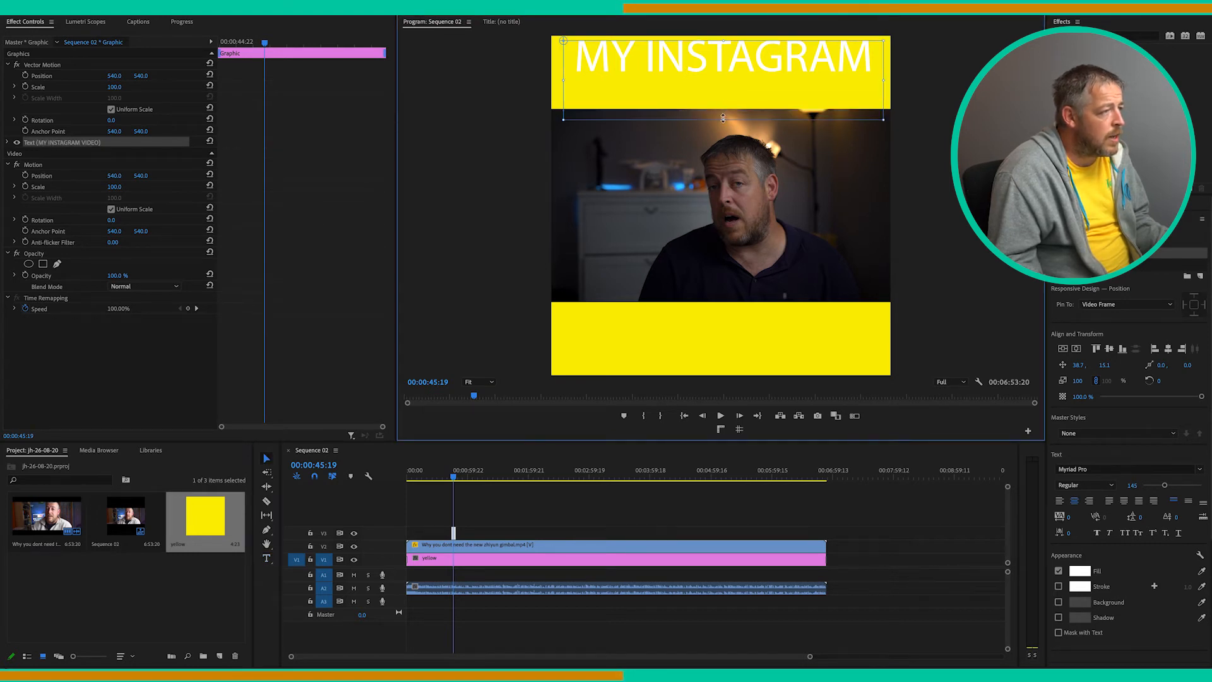
type("VIDEO")
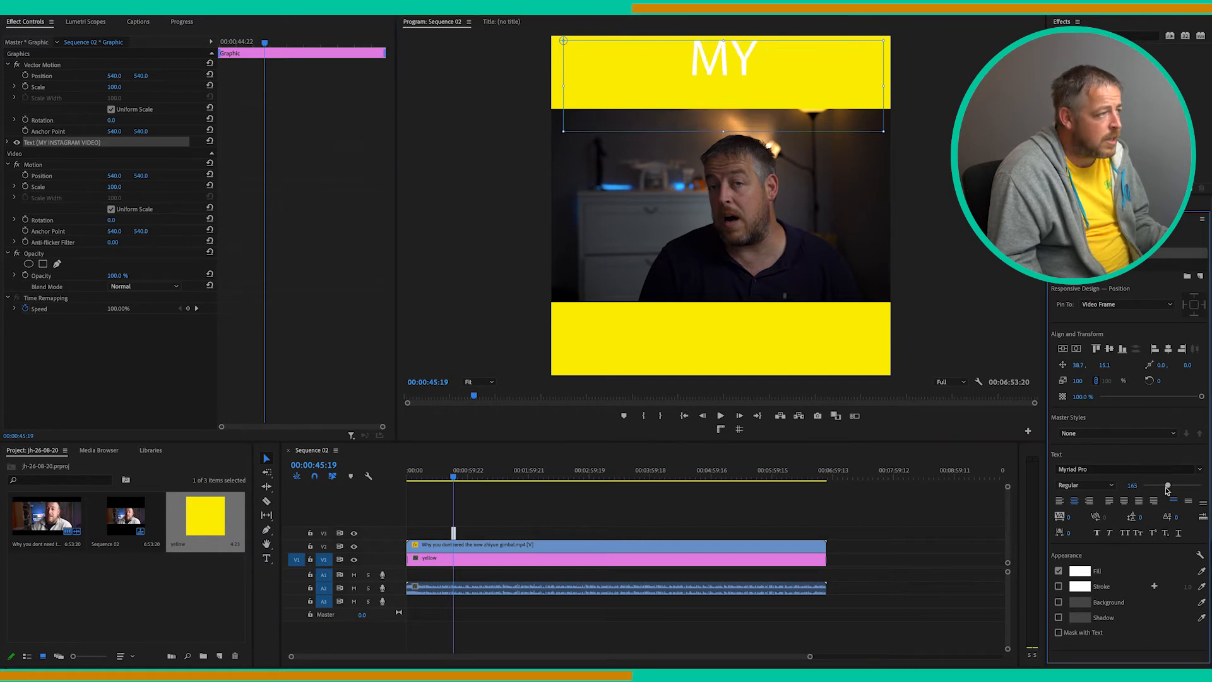
Reduce the font size to about 109 for two lines and centre it horizontally
left_click_drag(1167, 485, 1159, 485)
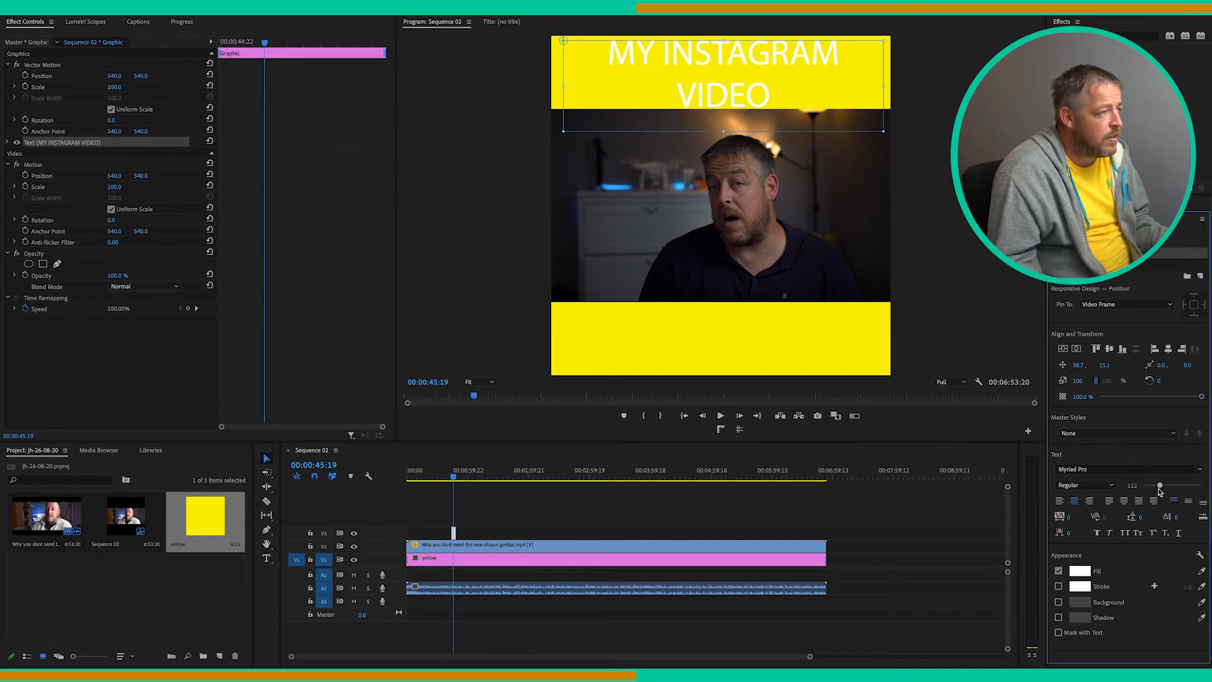
left_click_drag(1159, 485, 1157, 485)
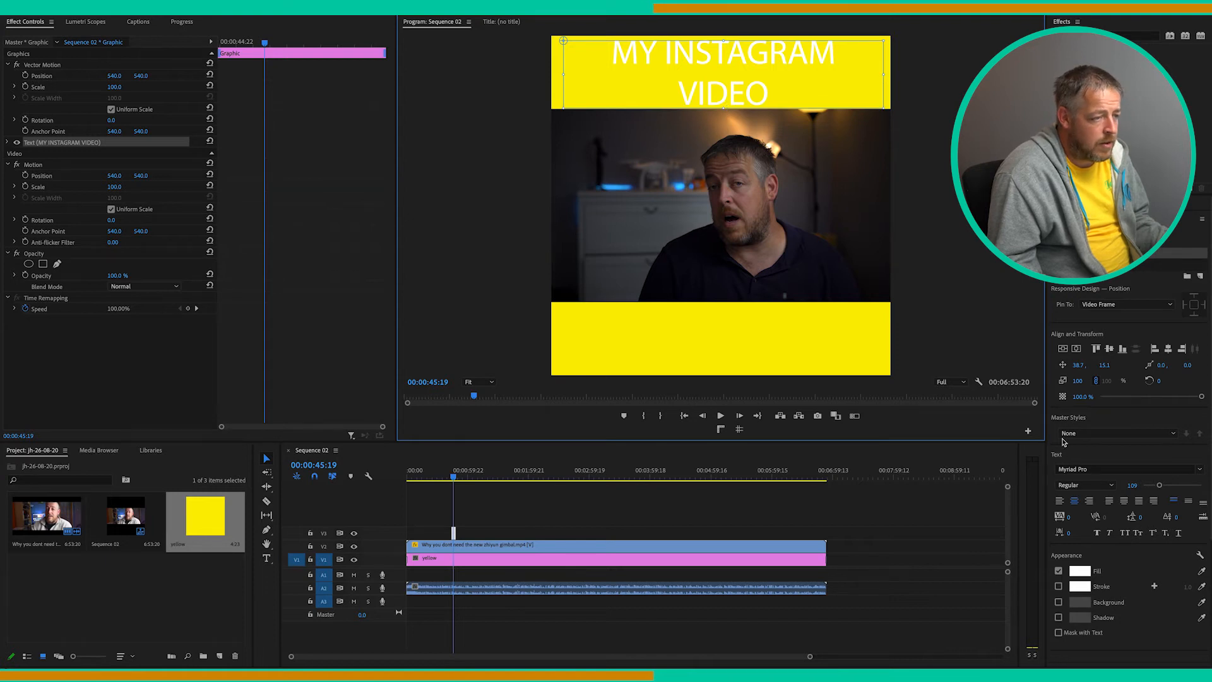
mouse_move(1076, 348)
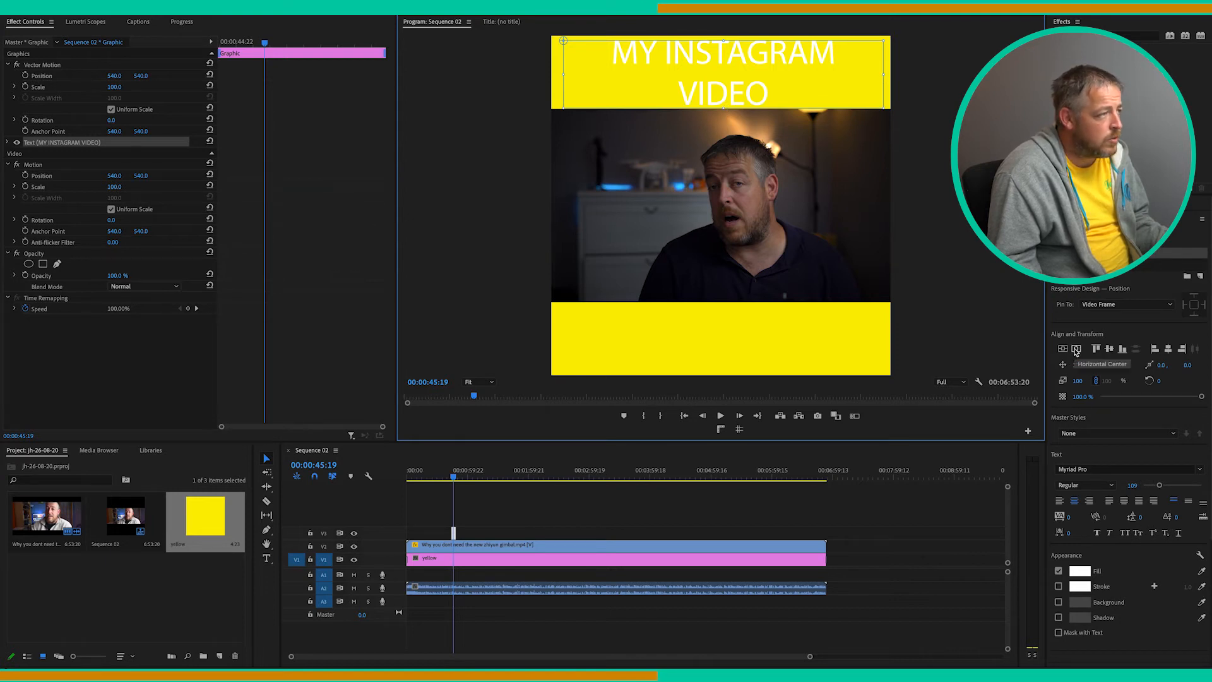
left_click(1076, 348)
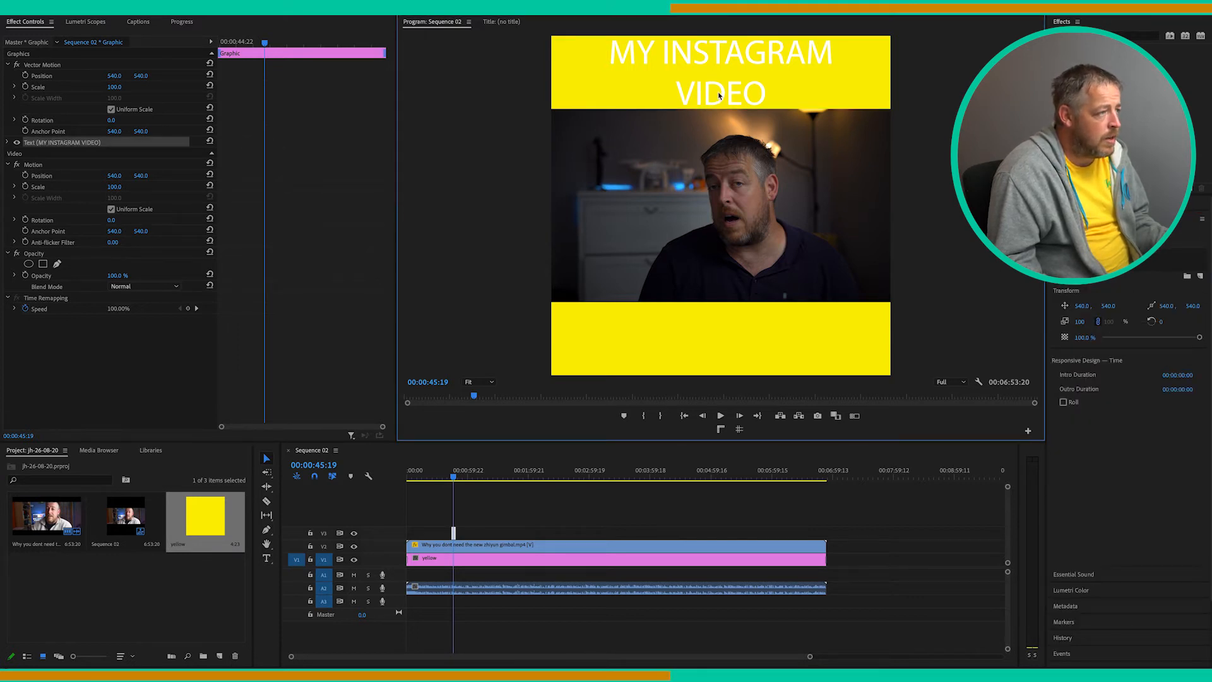
Fill the title black and enable a coloured stroke outline around it
left_click(719, 73)
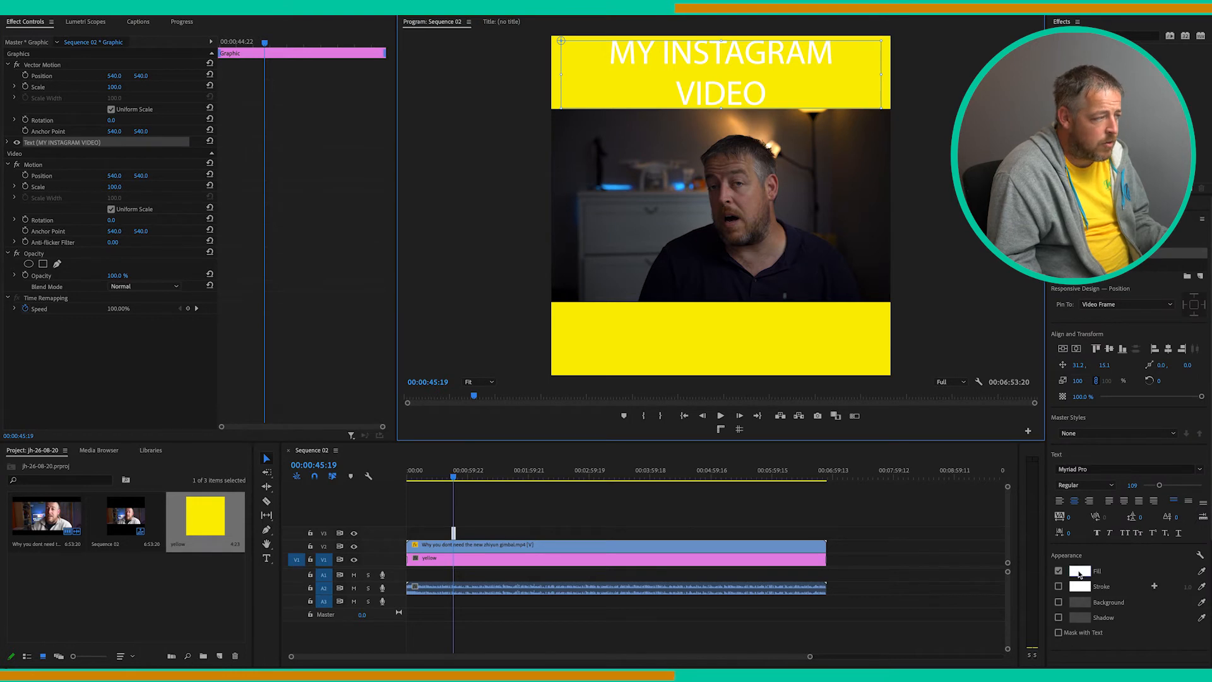
left_click(1080, 571)
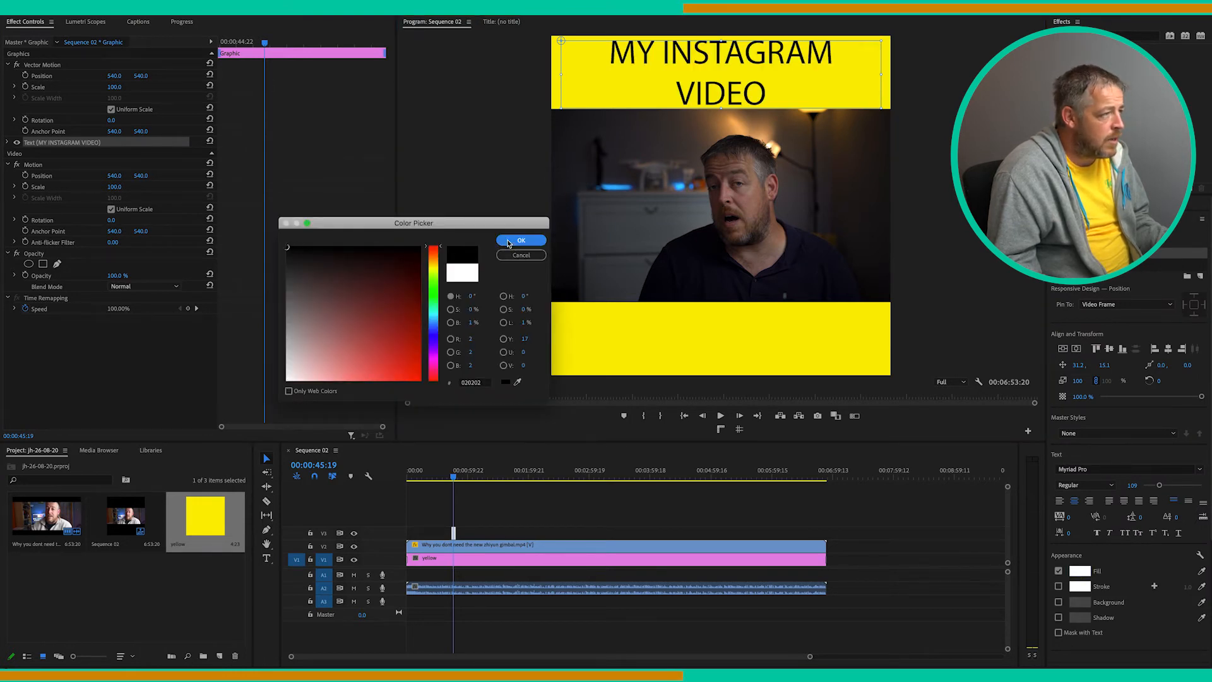
left_click(522, 240)
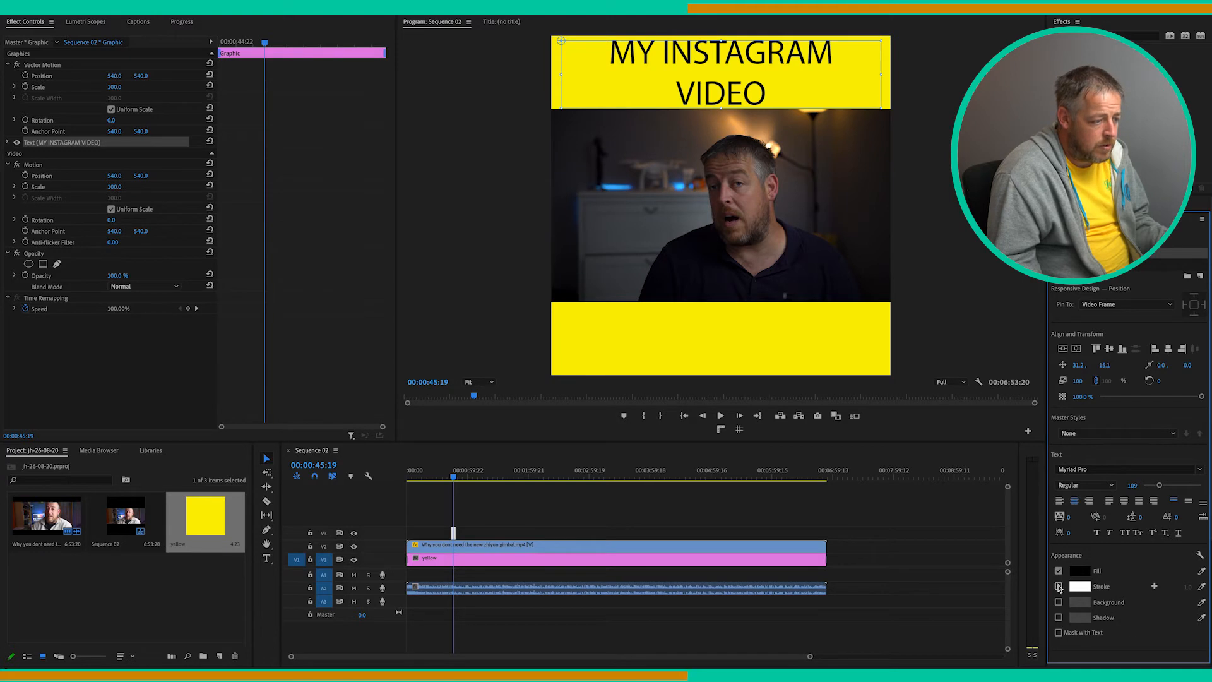
left_click(1058, 586)
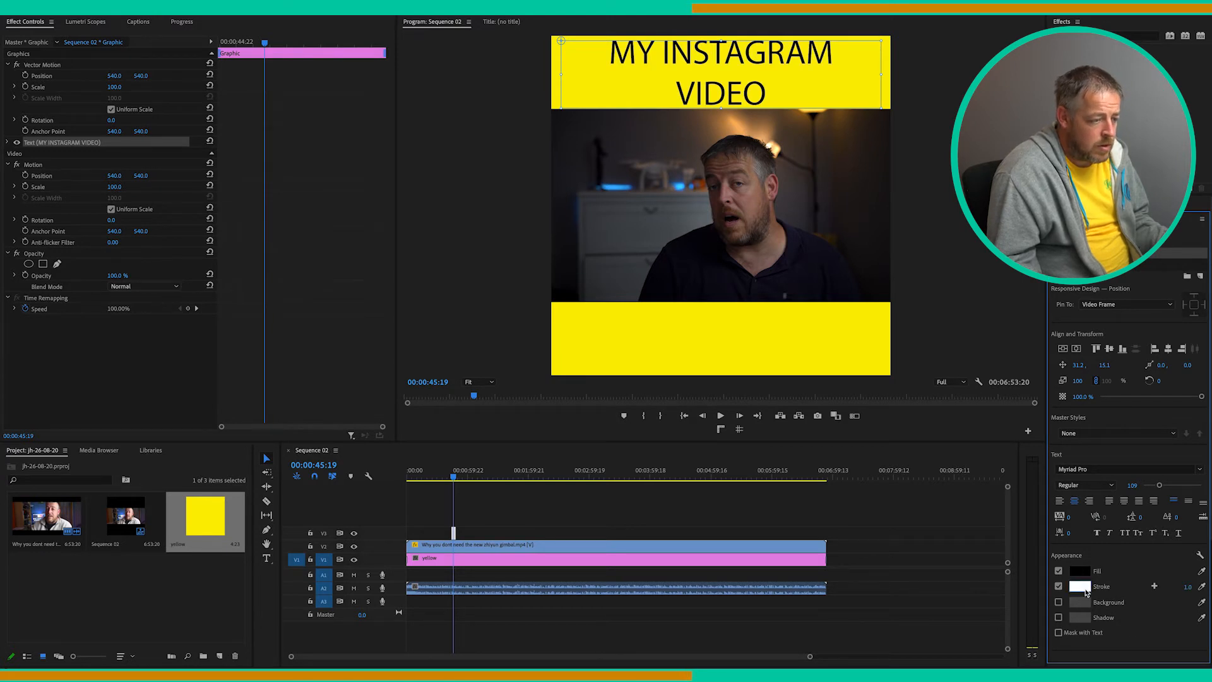
left_click(1060, 618)
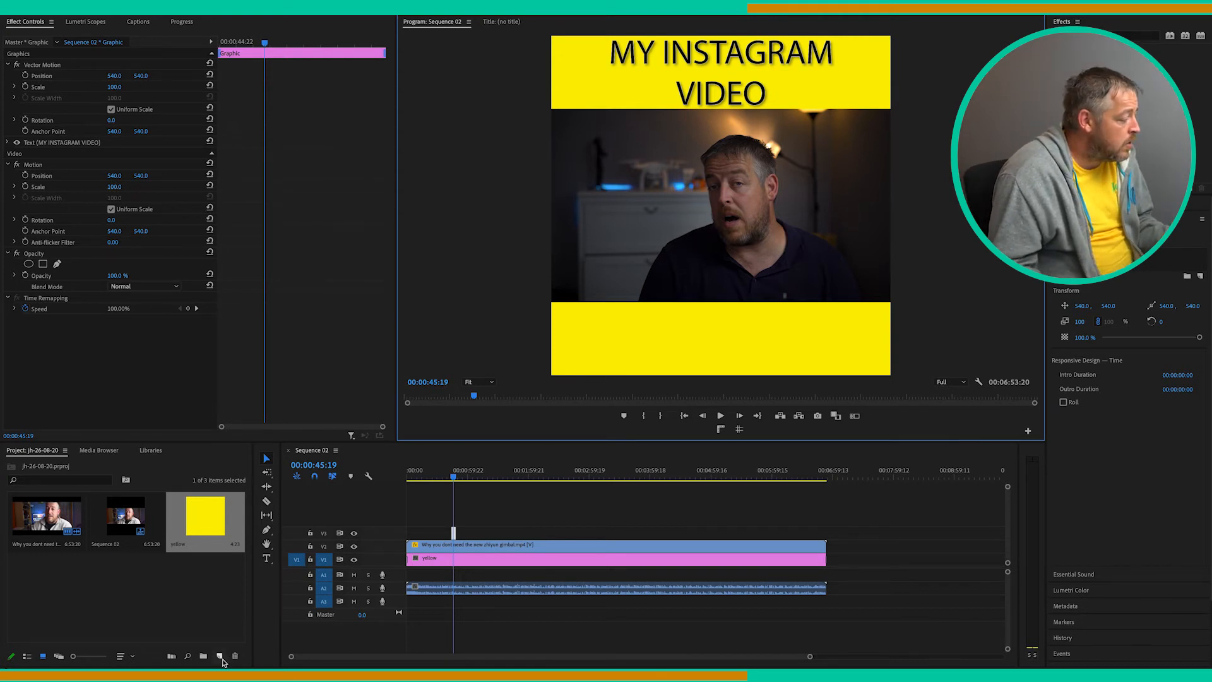
Make a 1080×10 colour matte, colour it red and name it red
left_click(220, 655)
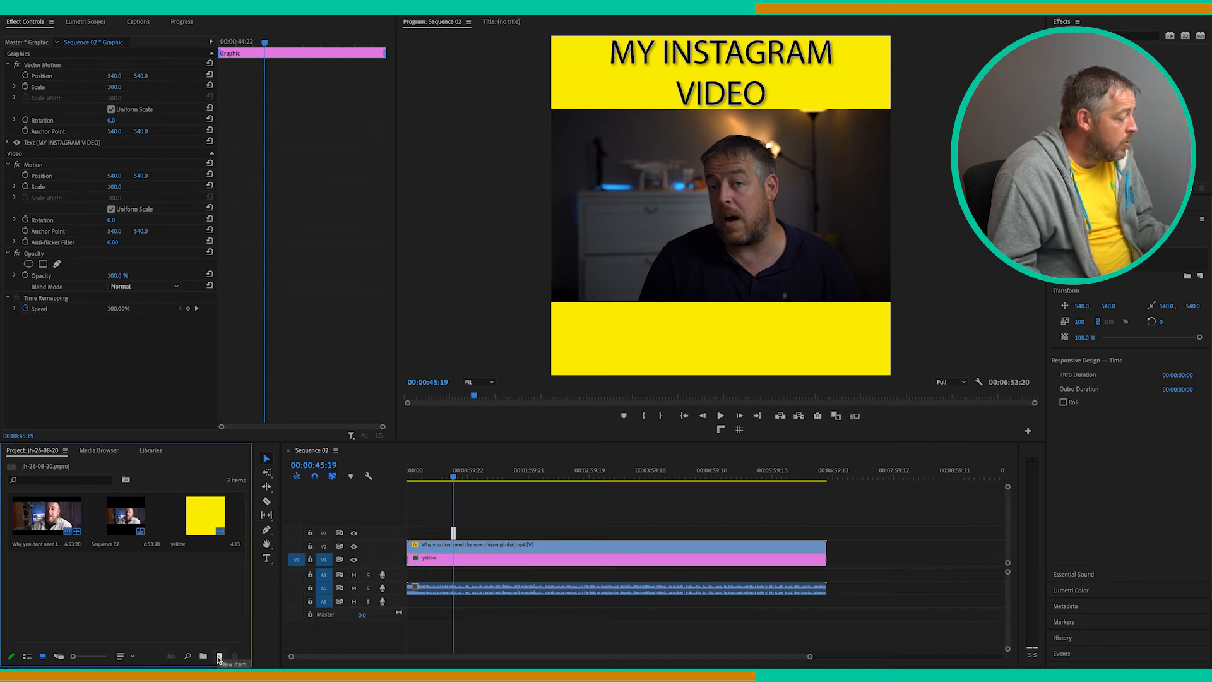
left_click(218, 657)
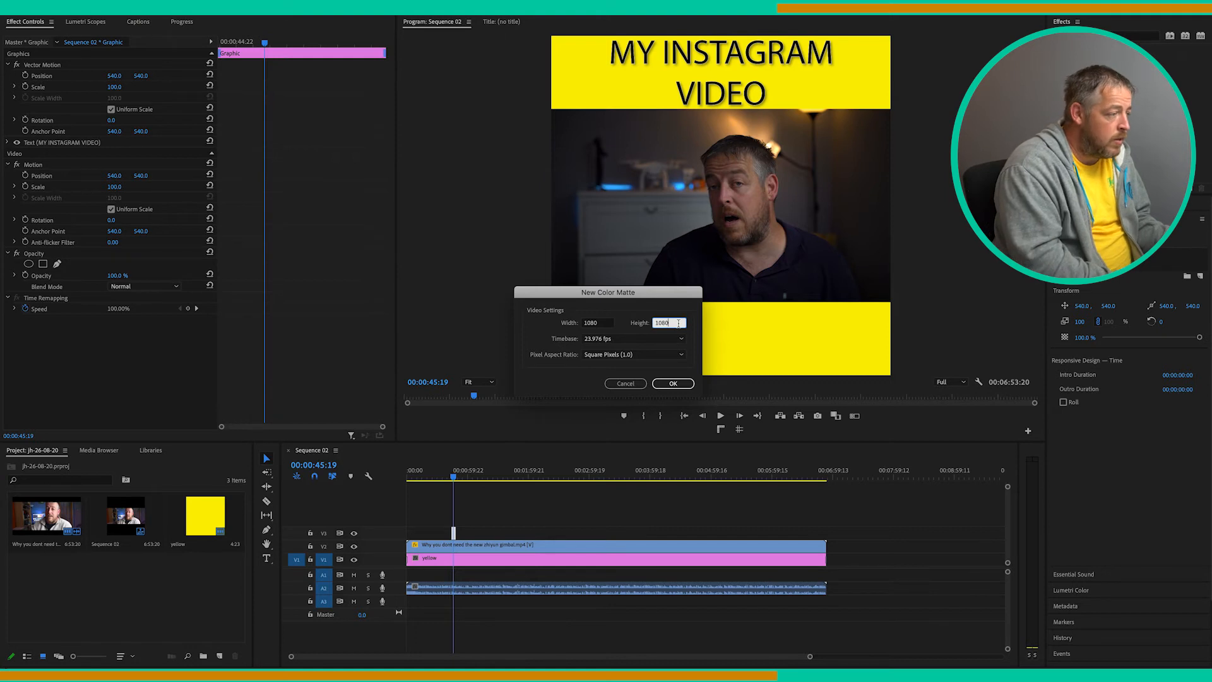
type("10")
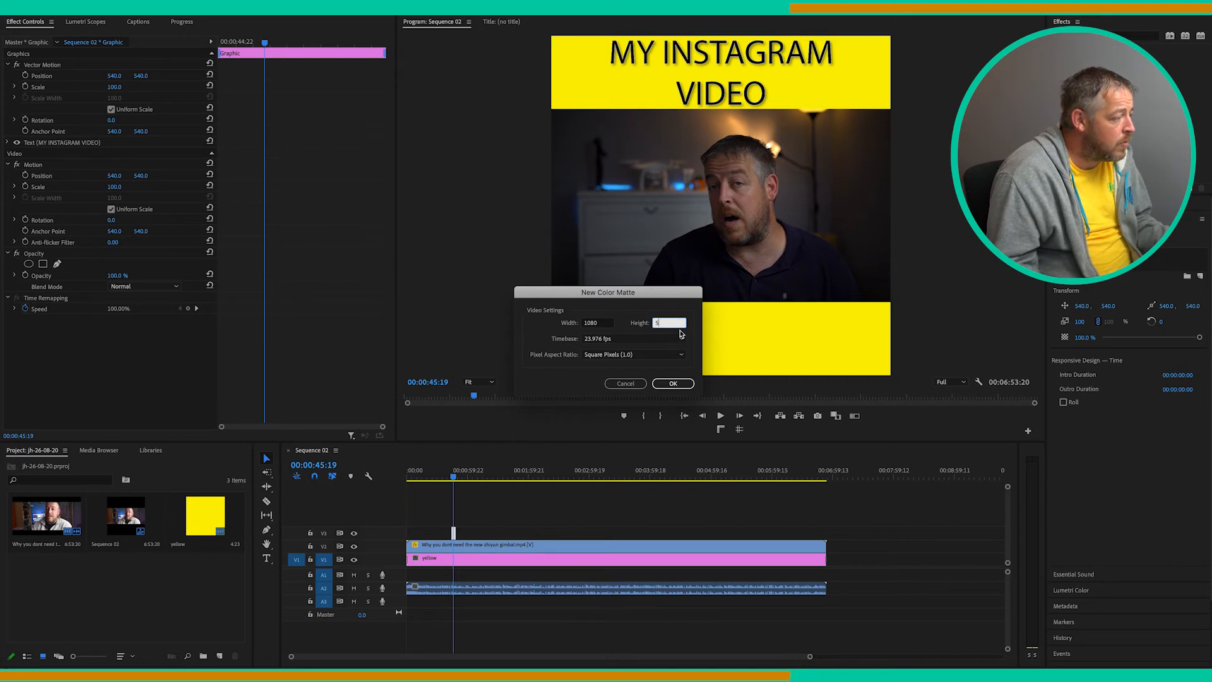
left_click(672, 383)
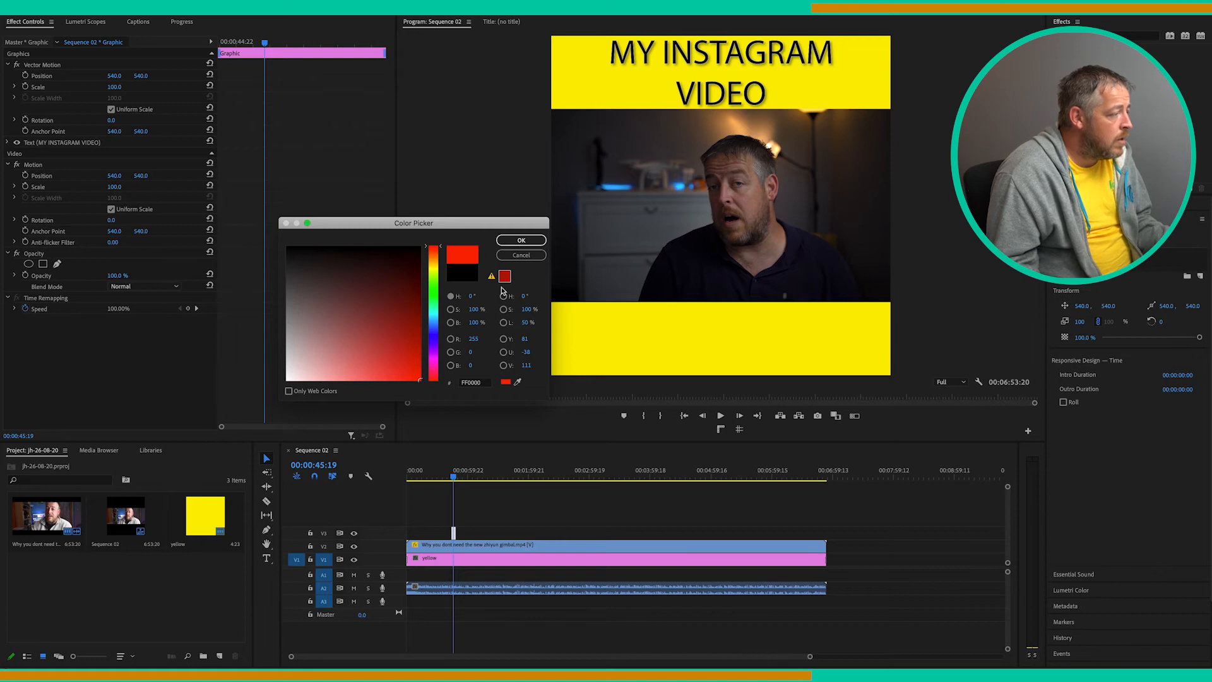
left_click(521, 239)
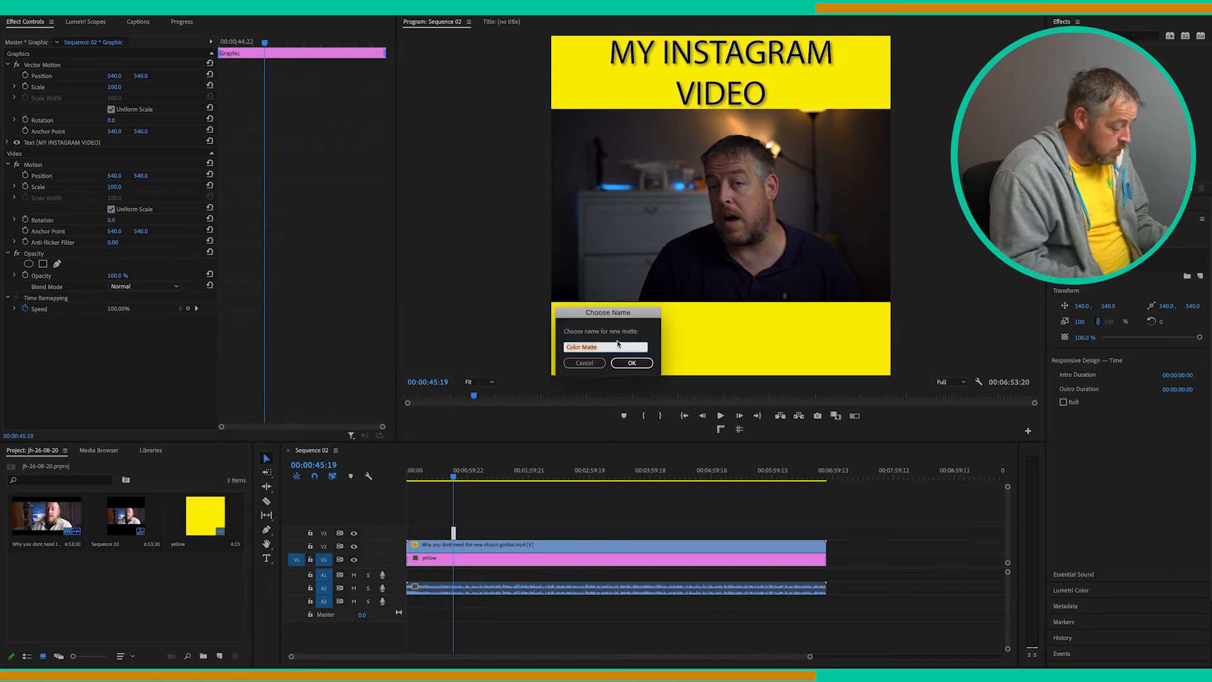
type("red")
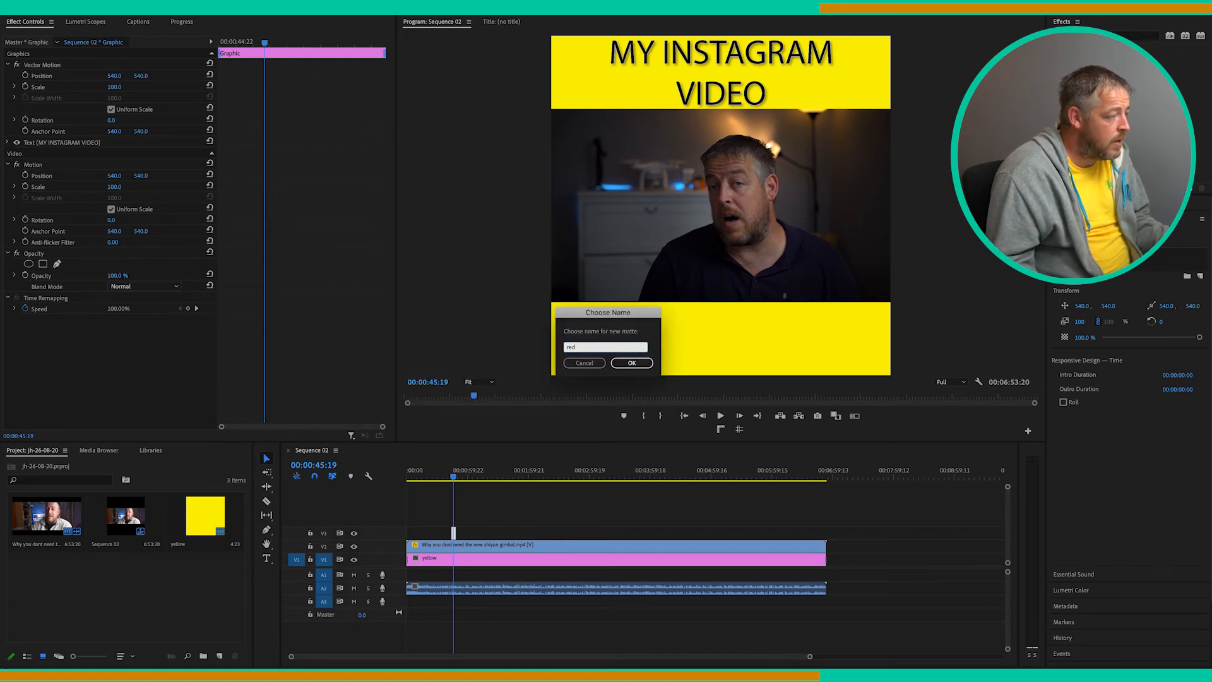
left_click(631, 363)
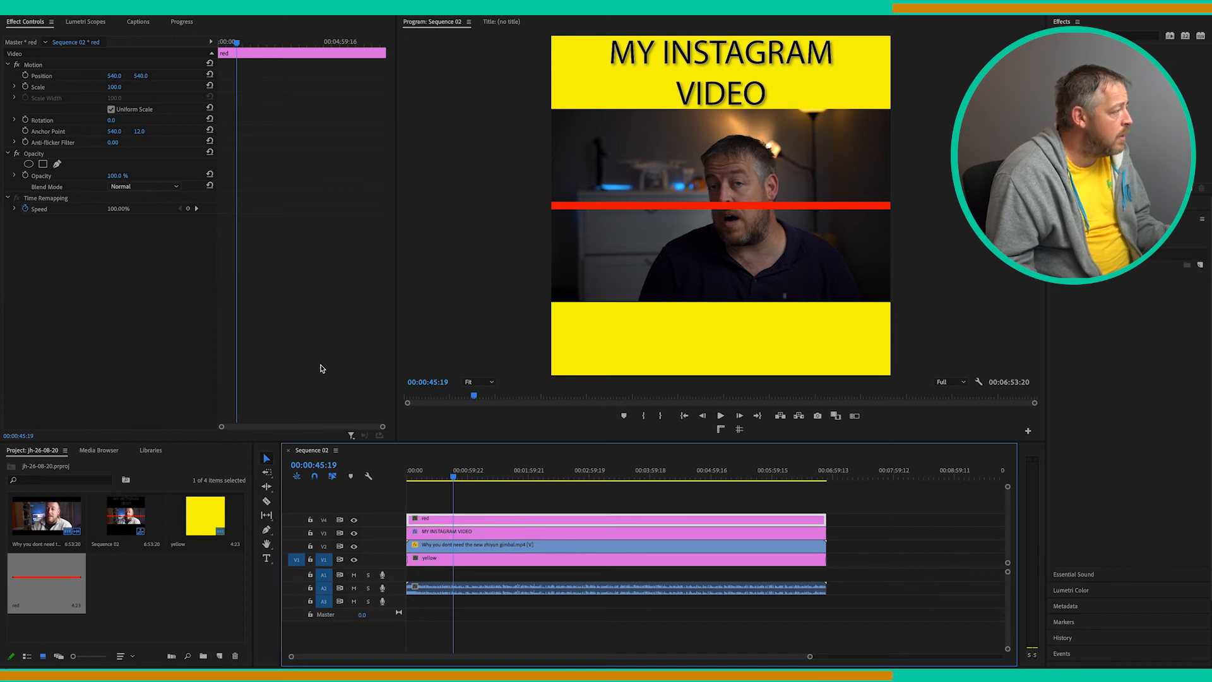
mouse_move(46, 74)
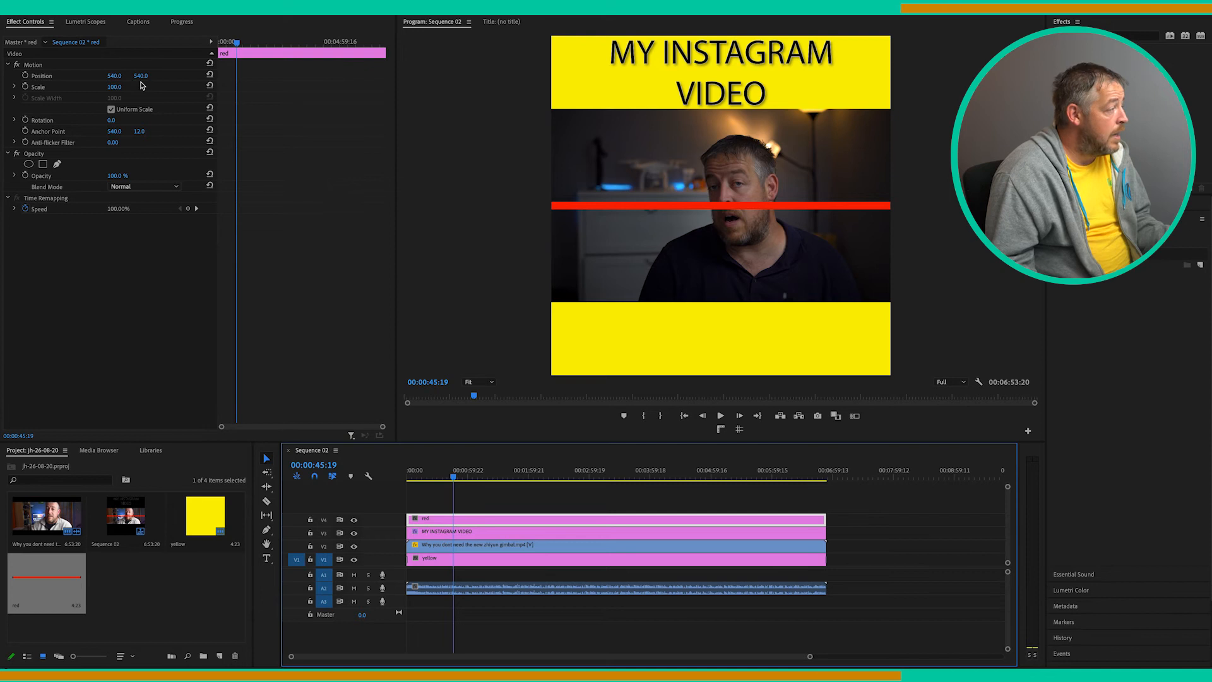
Lower the red bar's Position Y to about 868 along the bottom yellow band
left_click_drag(140, 74, 140, 75)
type("868")
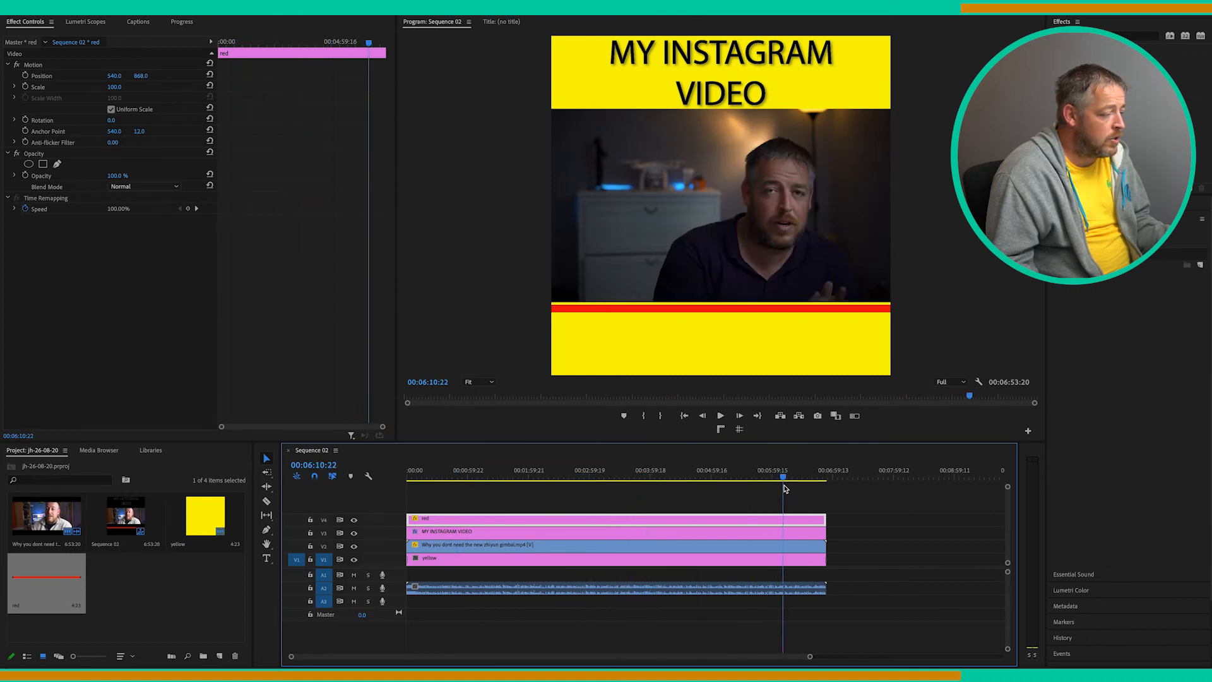
Keyframe the bar's Position X from -540 at the start to 540 at the end
left_click(587, 480)
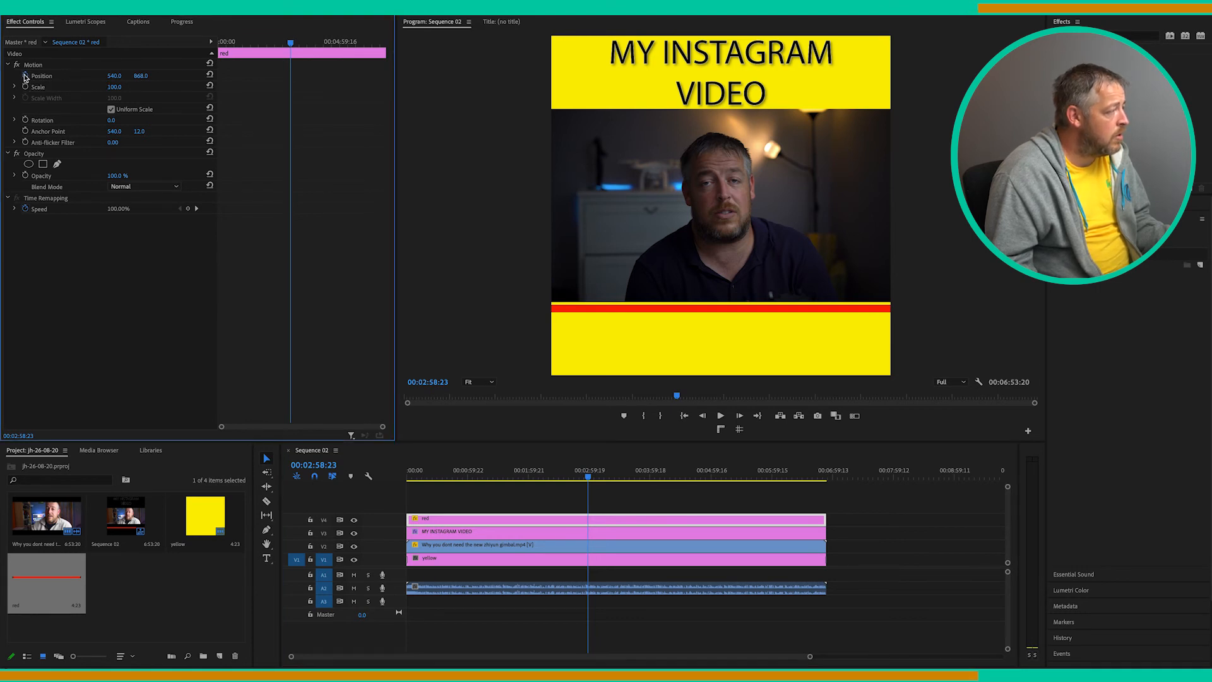
left_click(41, 75)
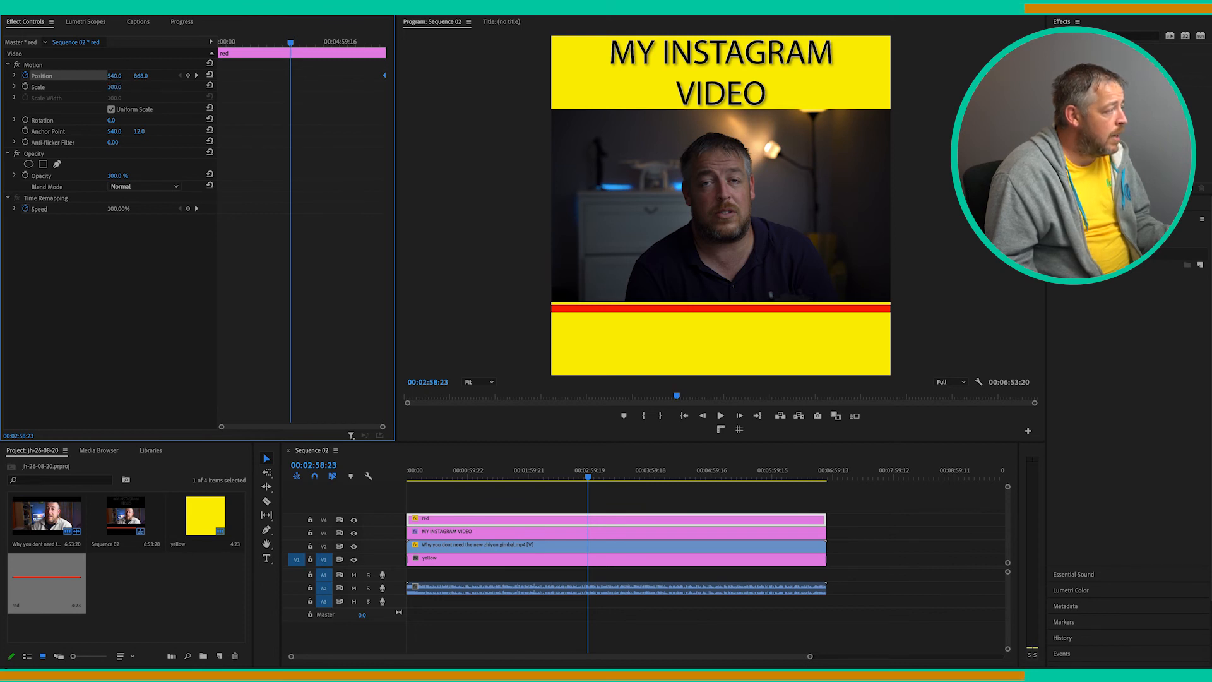
left_click(118, 75)
type("151")
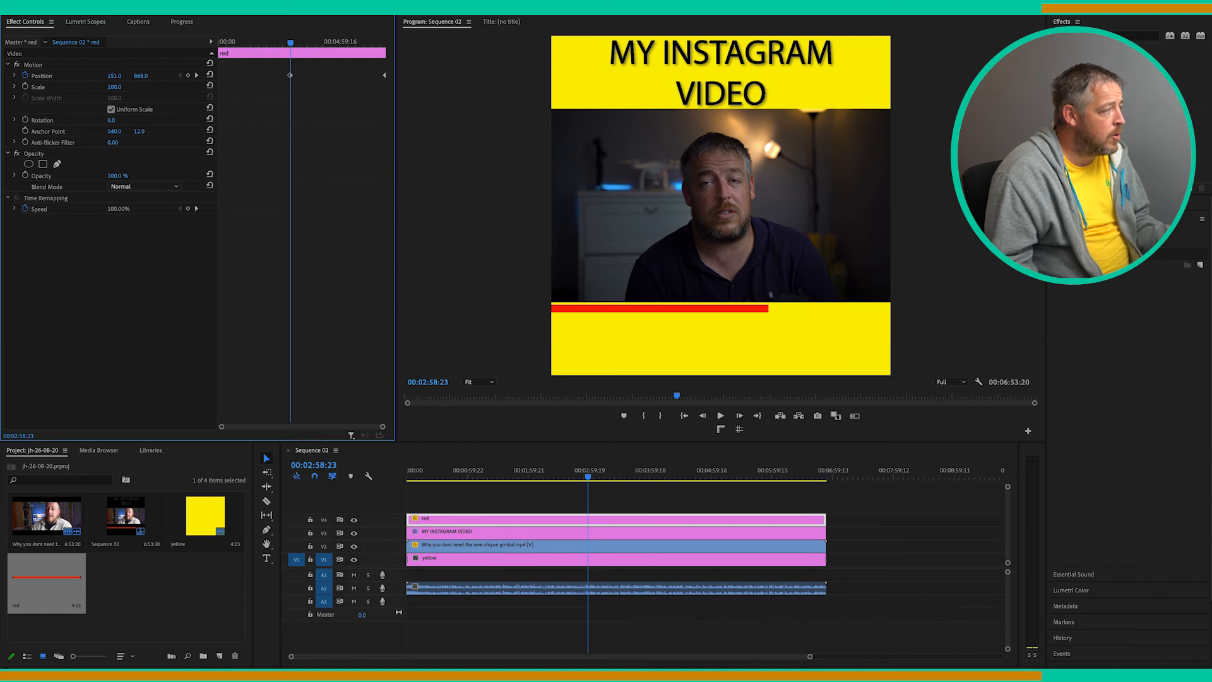
left_click_drag(132, 76, 102, 76)
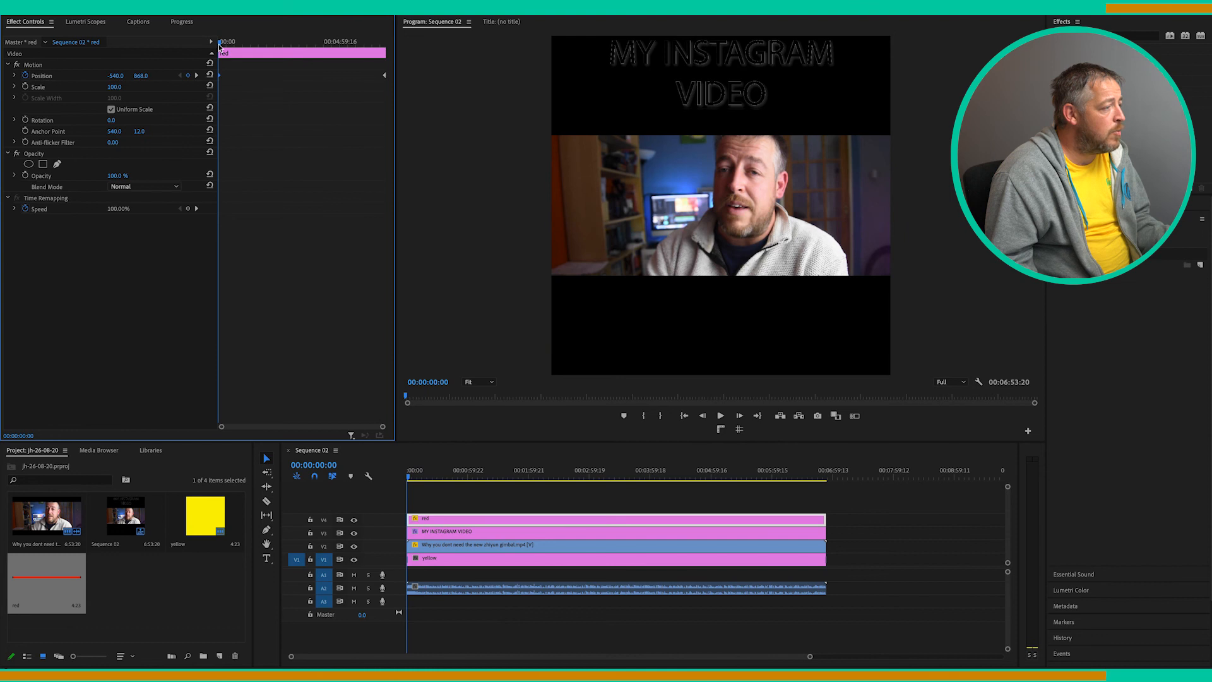
Scrub the playhead to check the bar grows as the video advances
left_click(418, 477)
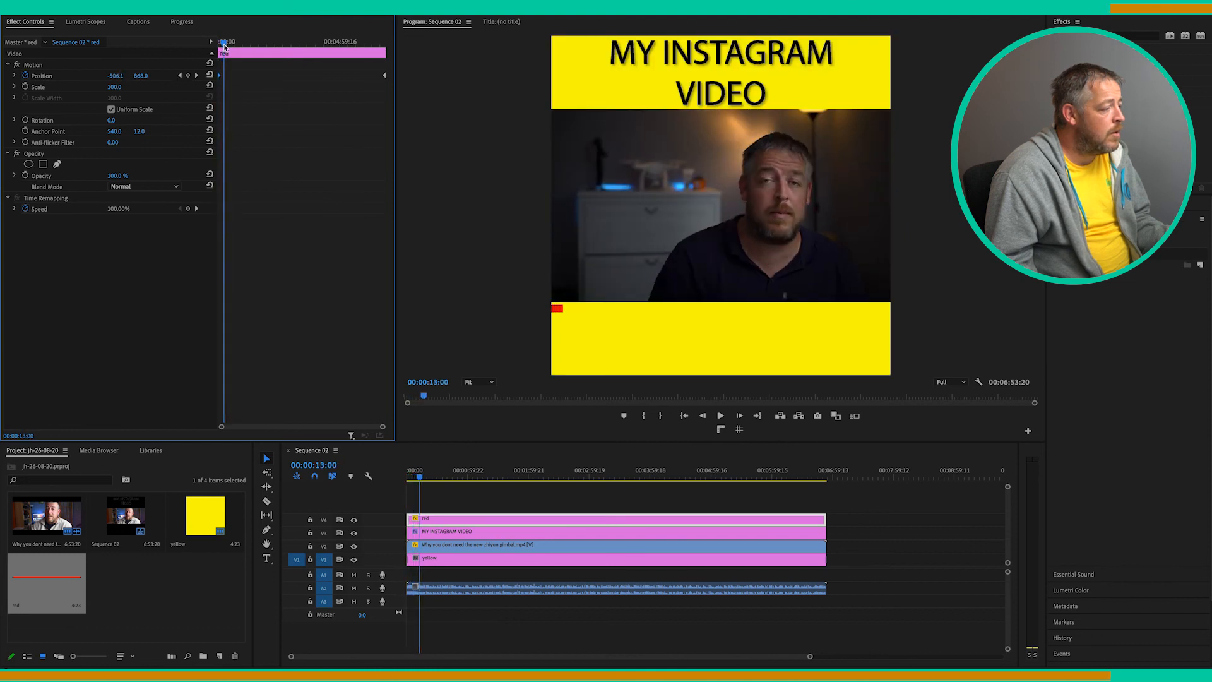
left_click(450, 477)
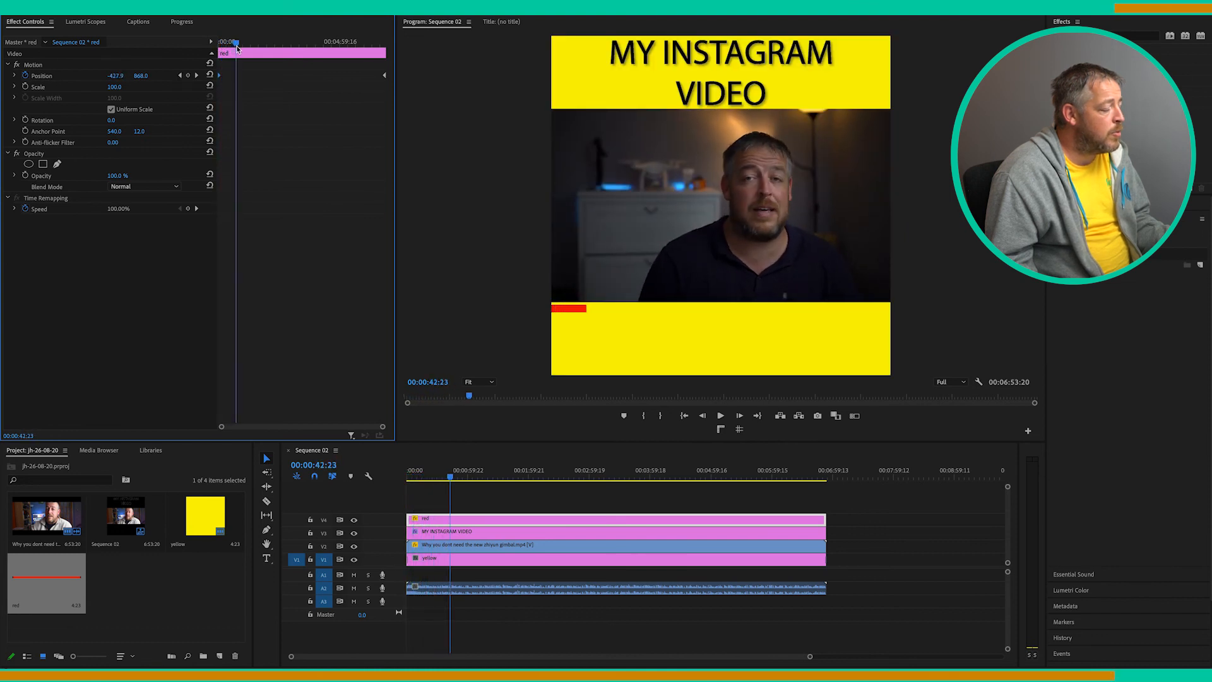